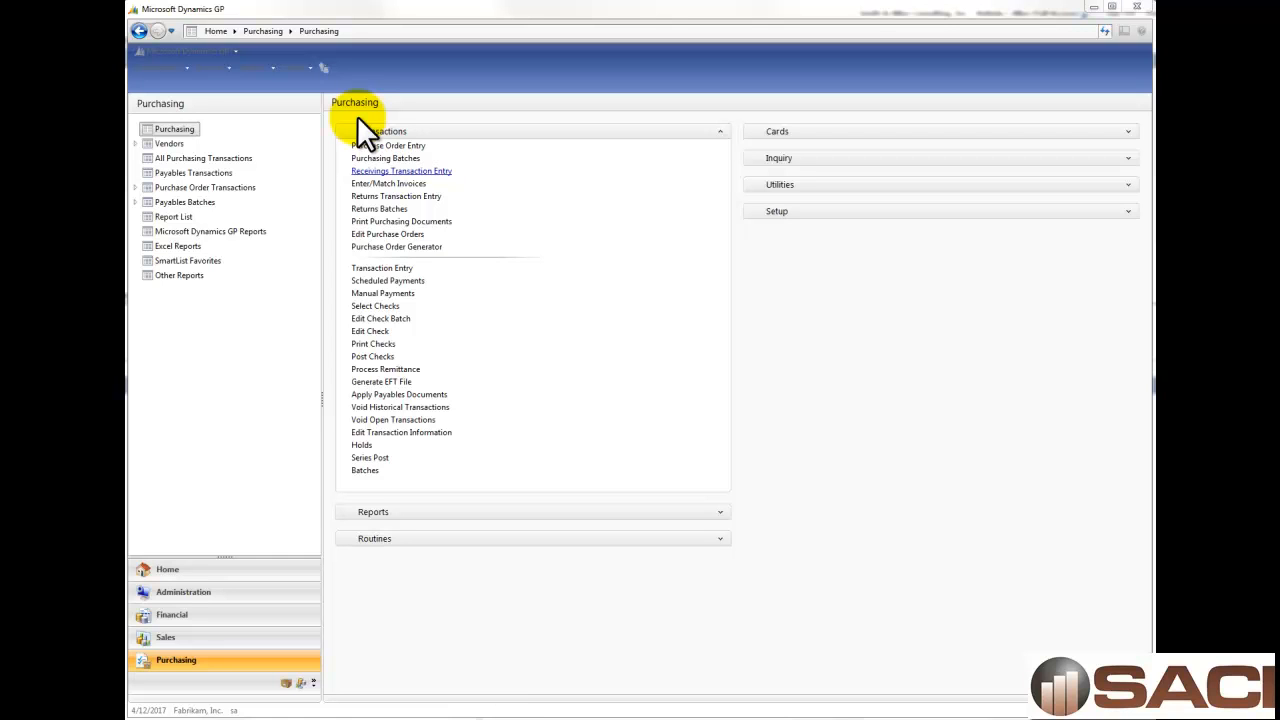
mouse_move(400, 162)
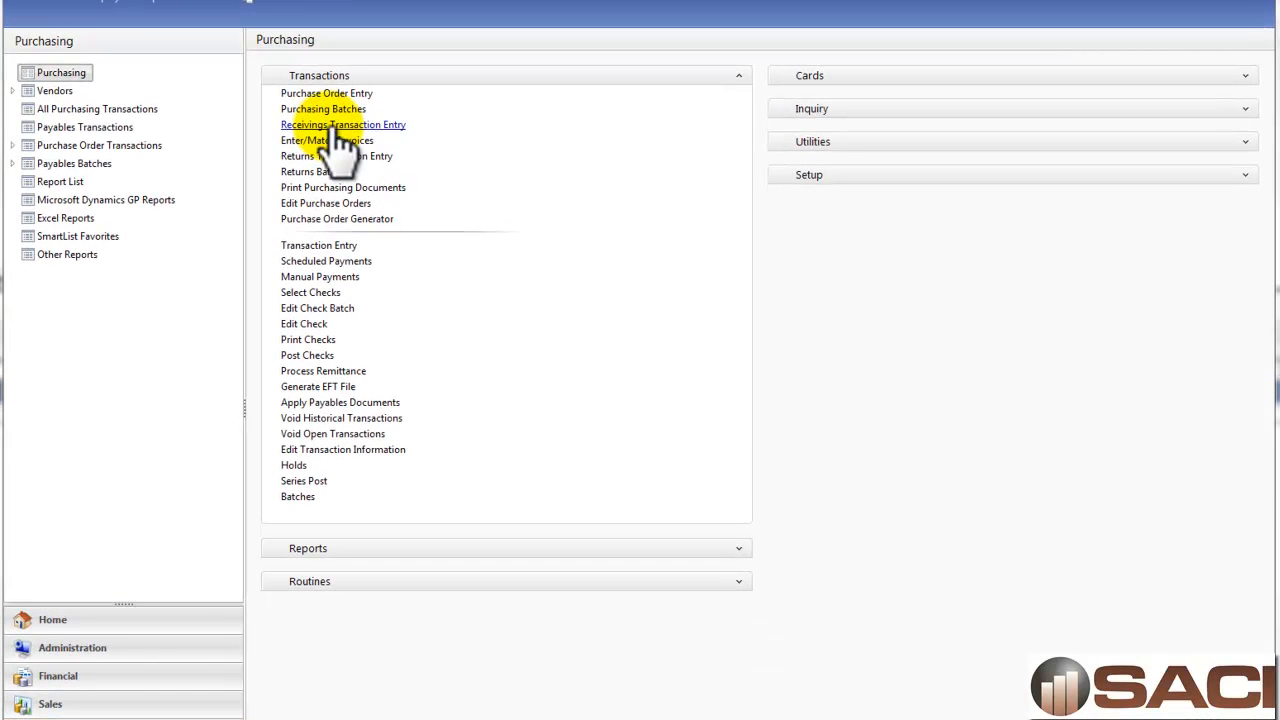
- Open Receivings Transaction Entry from the Purchasing page's Transactions list
click(342, 124)
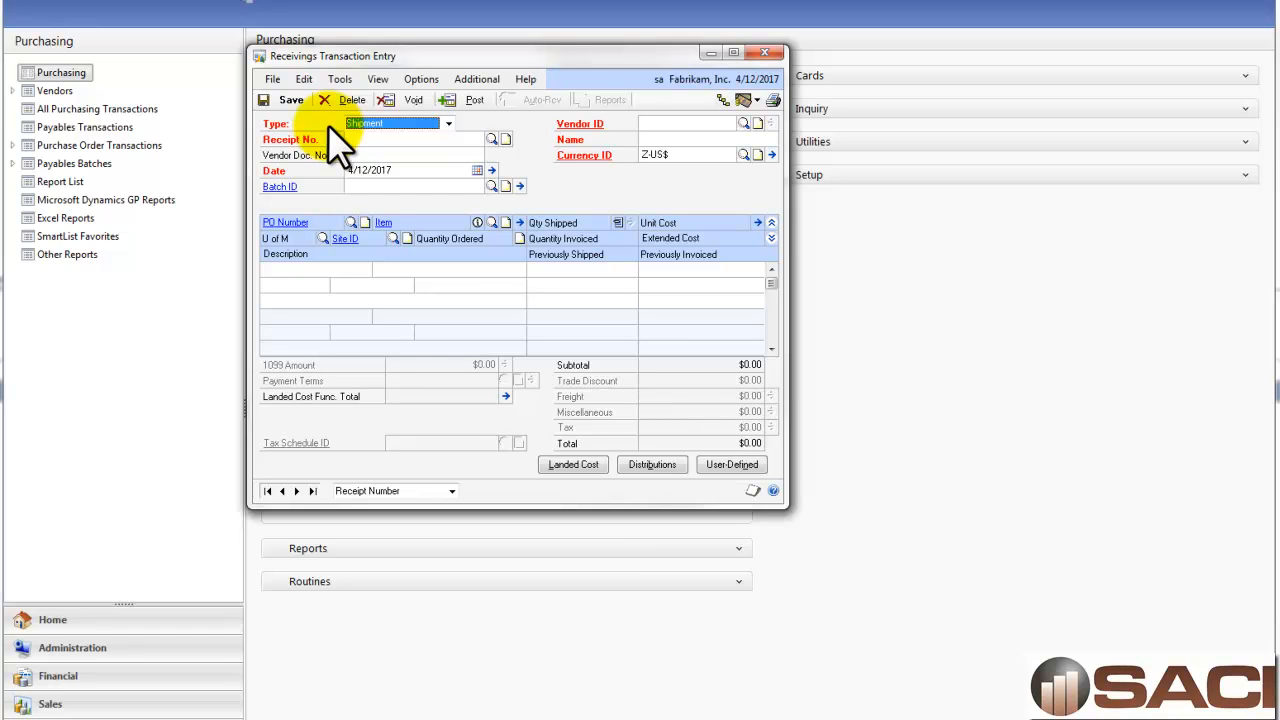
- Set type Shipment/Invoice, vendor document 500, vendor Attractive Telephone Co., and list its open PO items
click(448, 123)
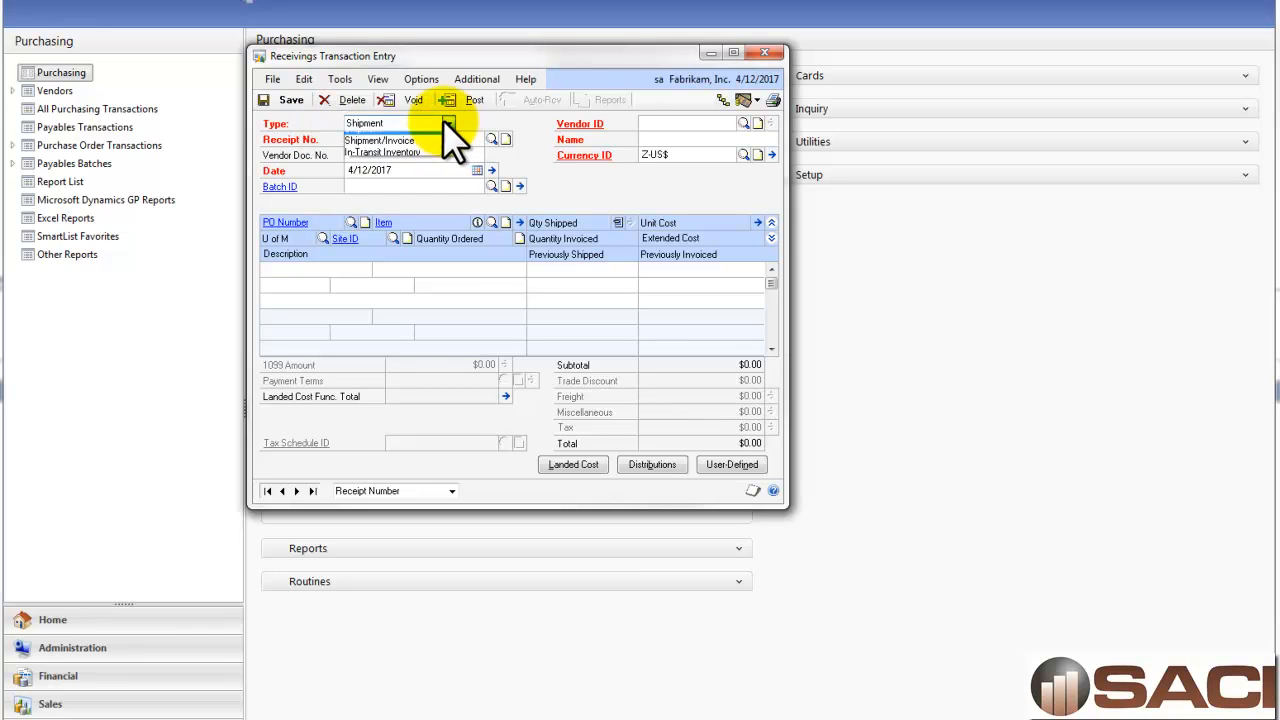
click(381, 140)
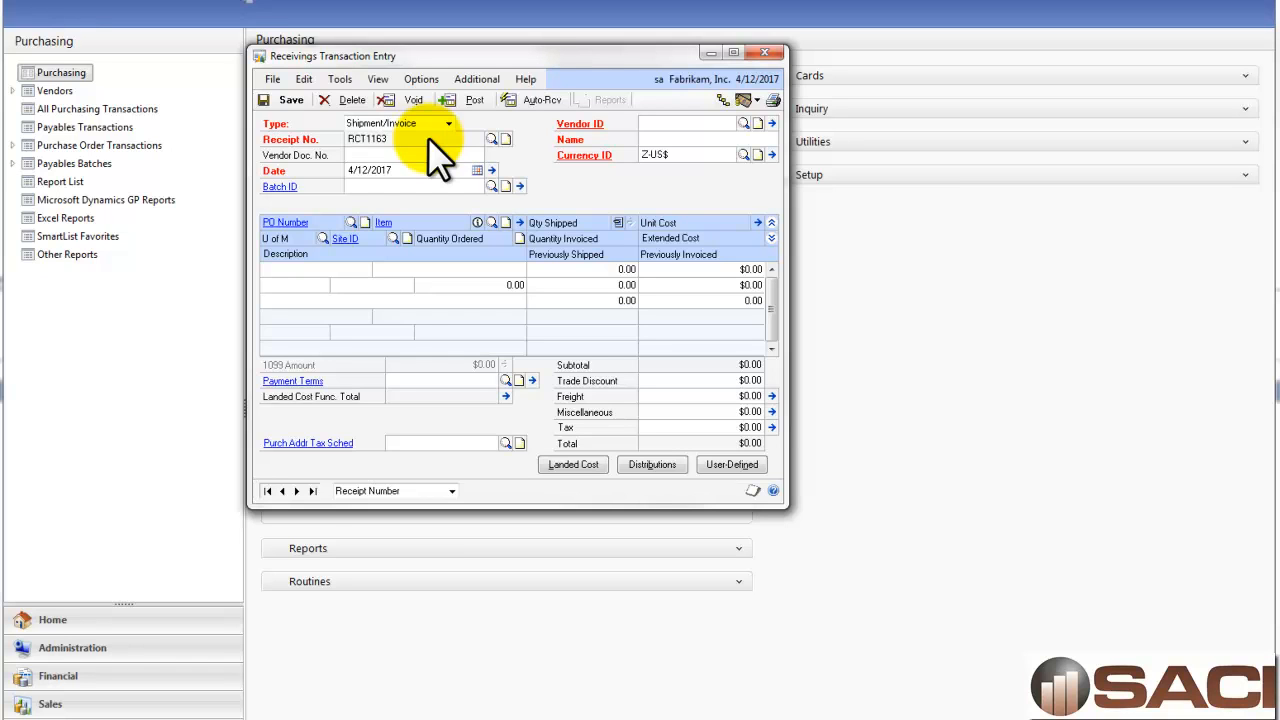
text(500)
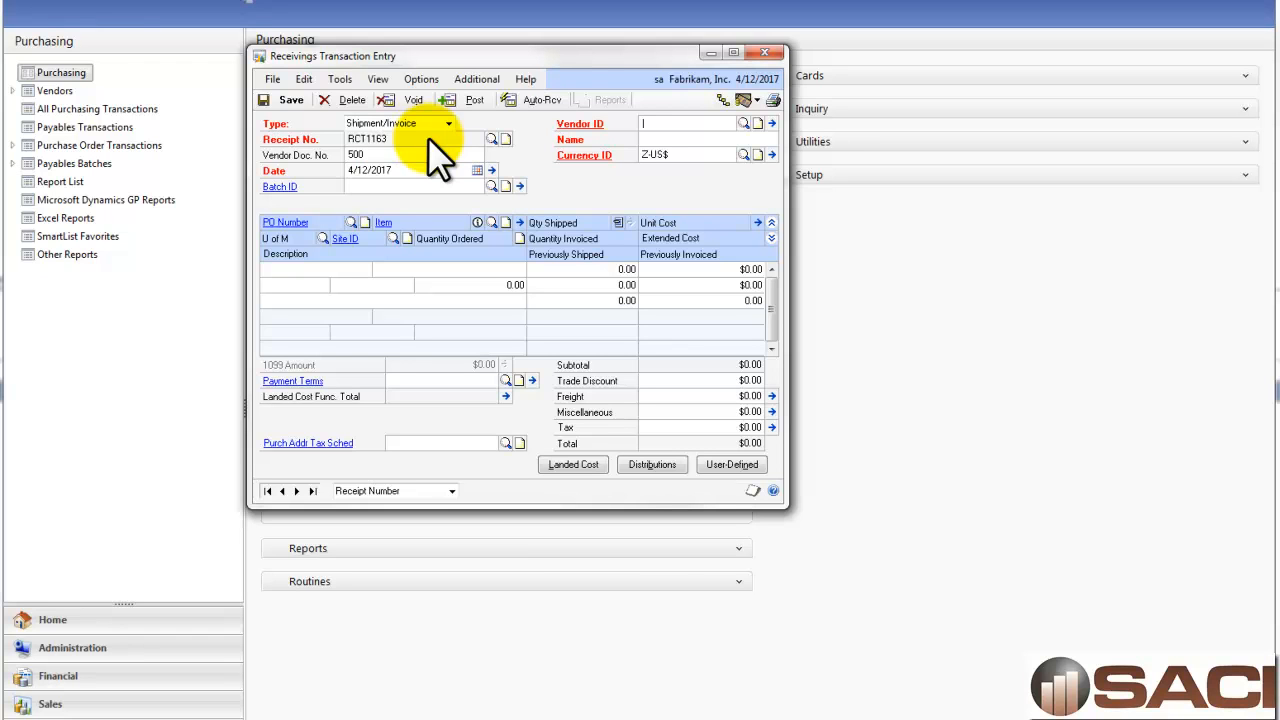
click(744, 123)
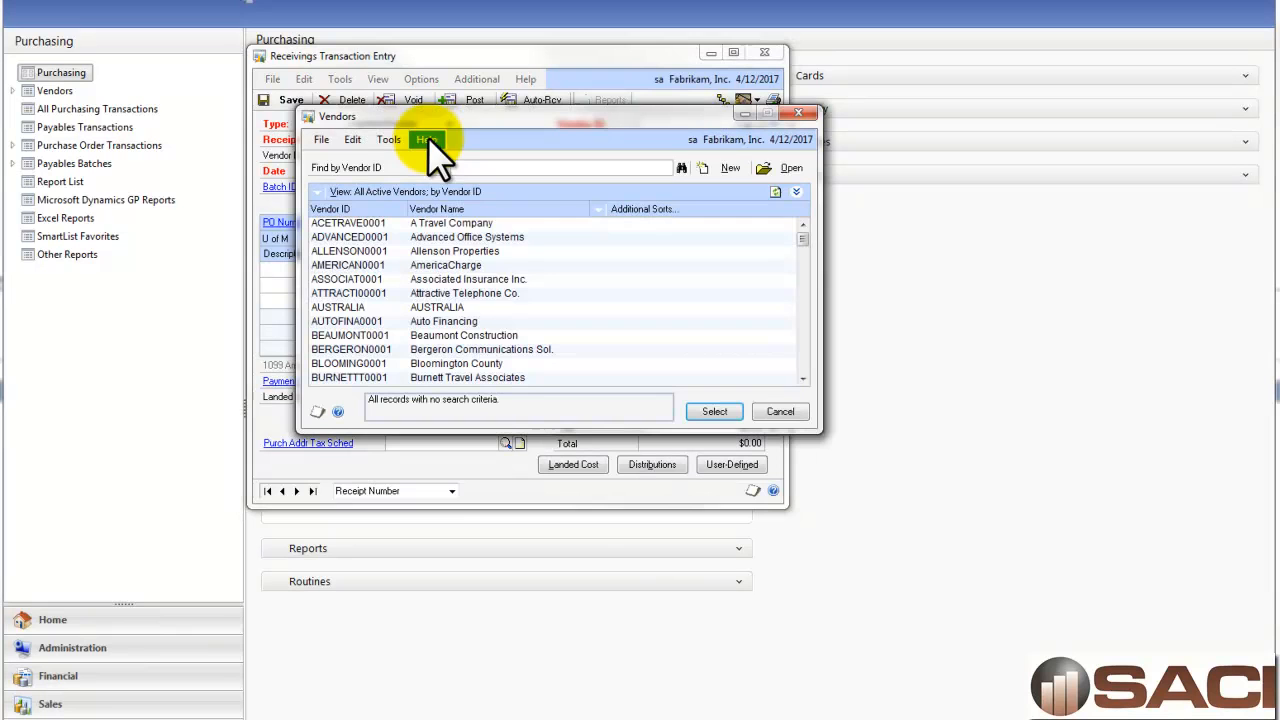
click(714, 411)
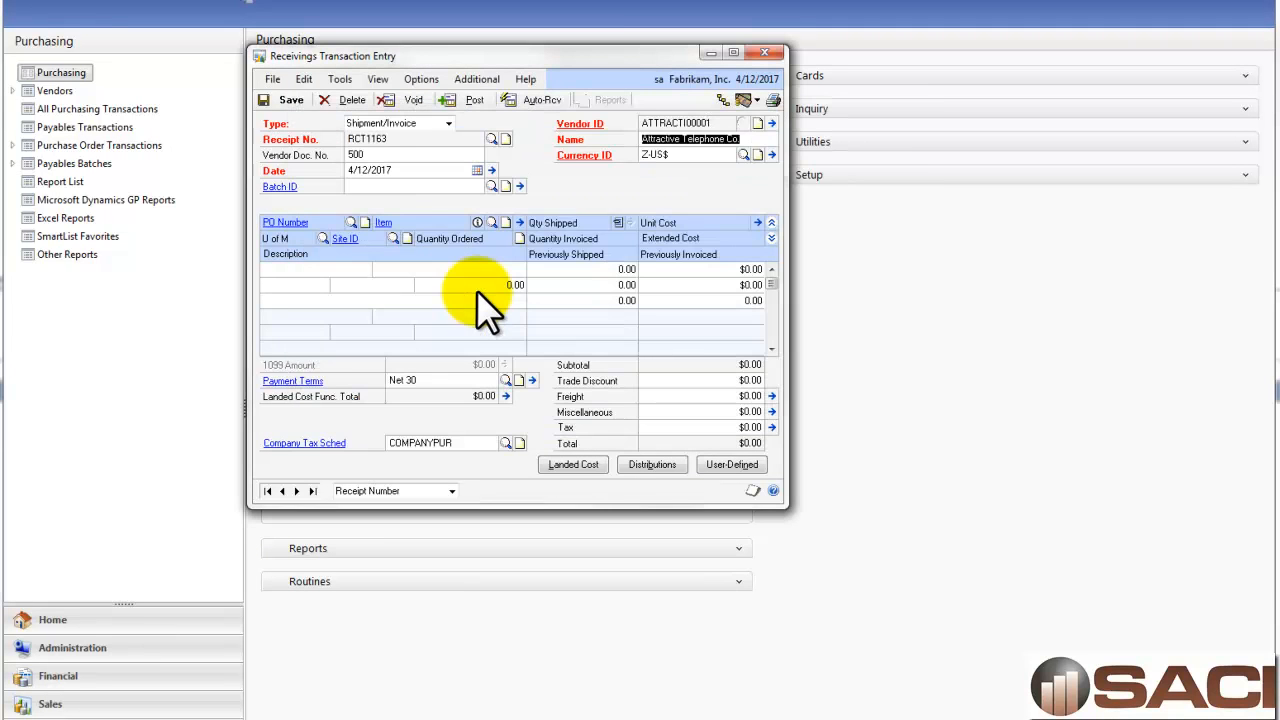
click(542, 99)
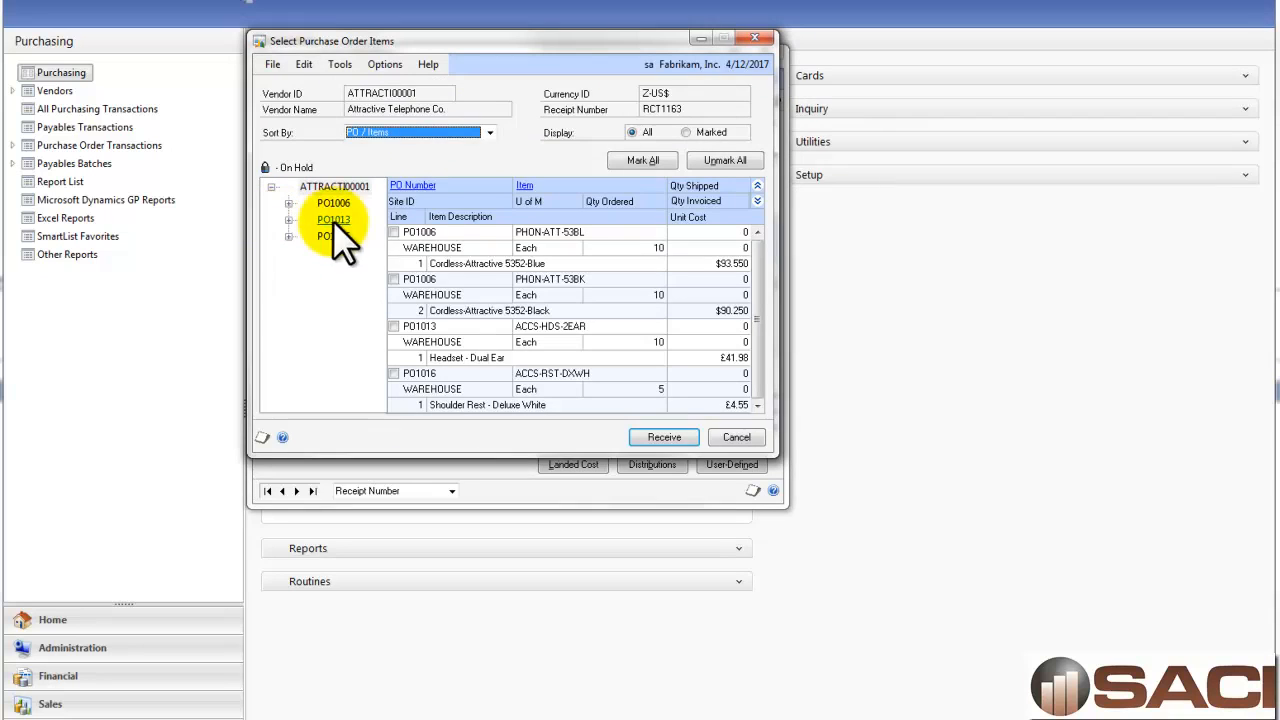
mouse_move(485, 405)
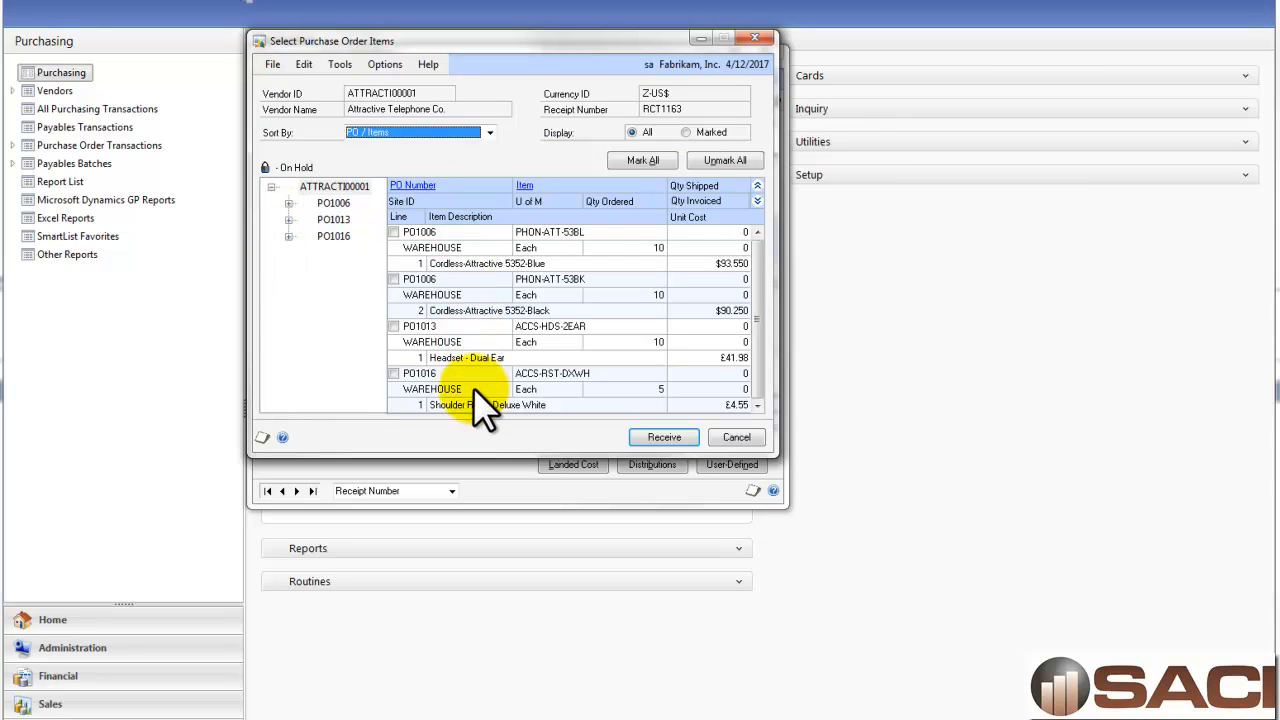
mouse_move(395, 240)
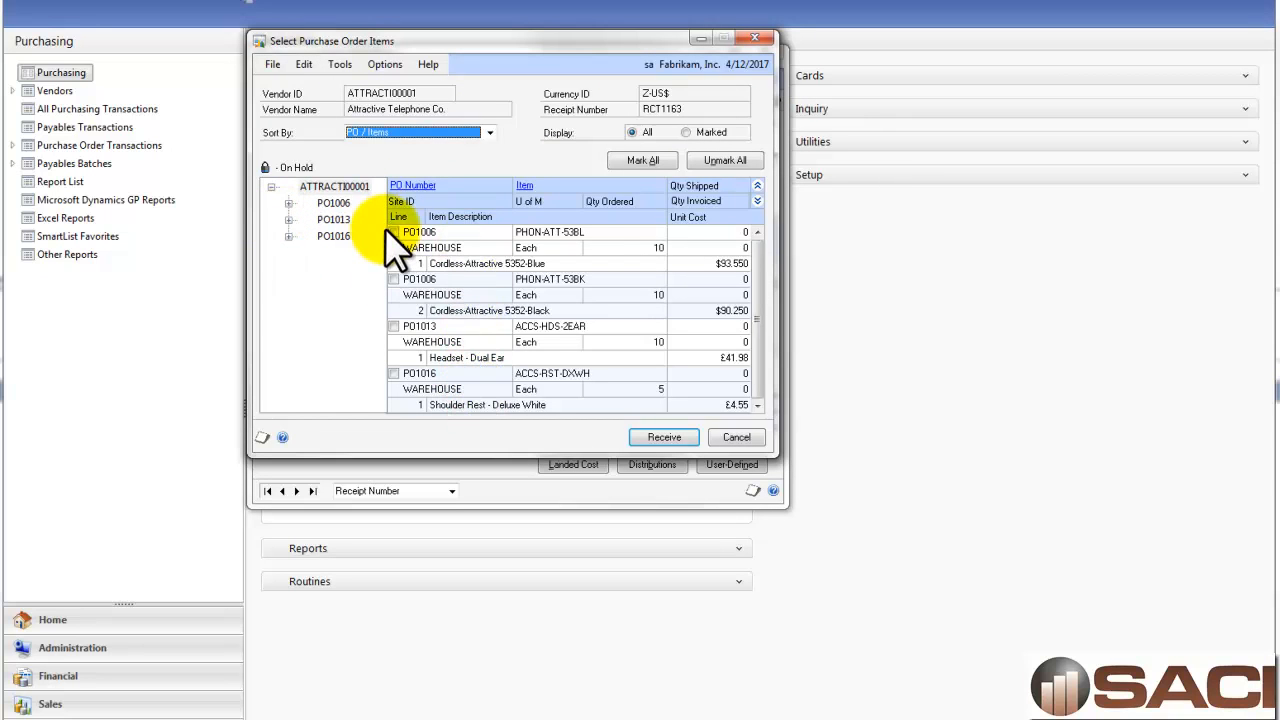
- Receive PO1006's Cordless-Attractive 5352-Blue line: 10 each at $93.55, totalling $935.50
click(393, 231)
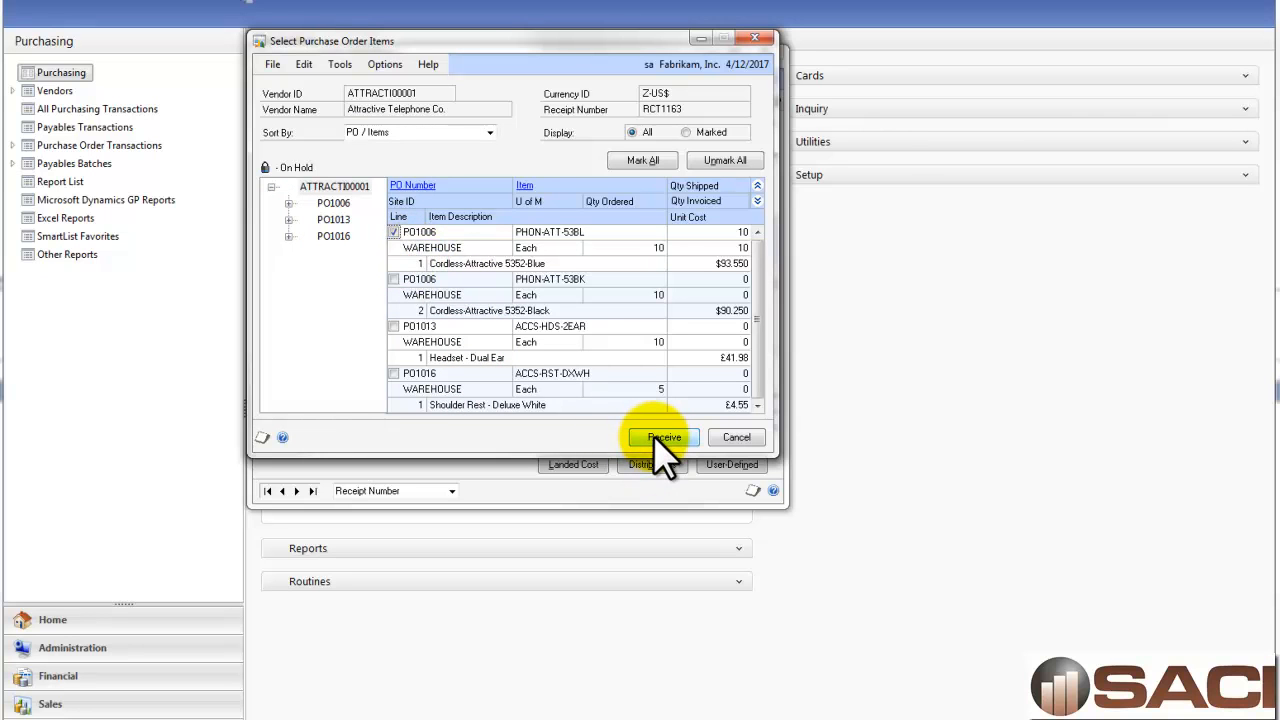
click(664, 437)
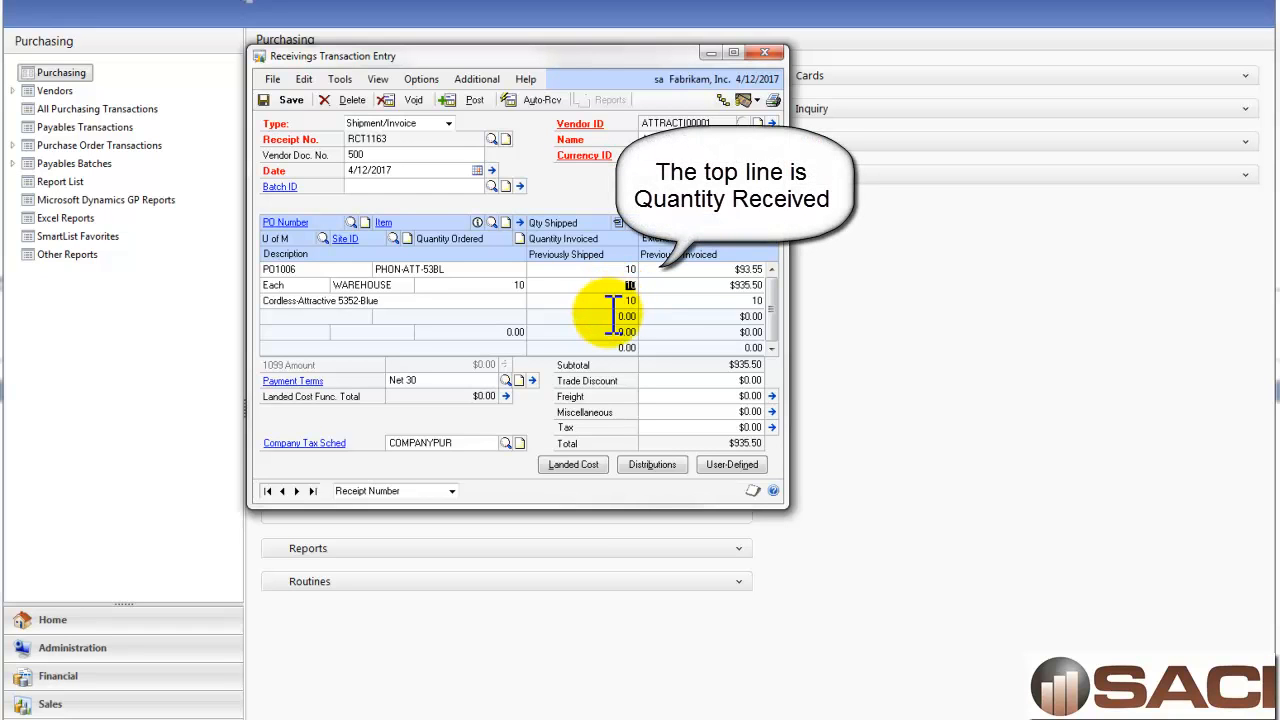
mouse_move(610, 315)
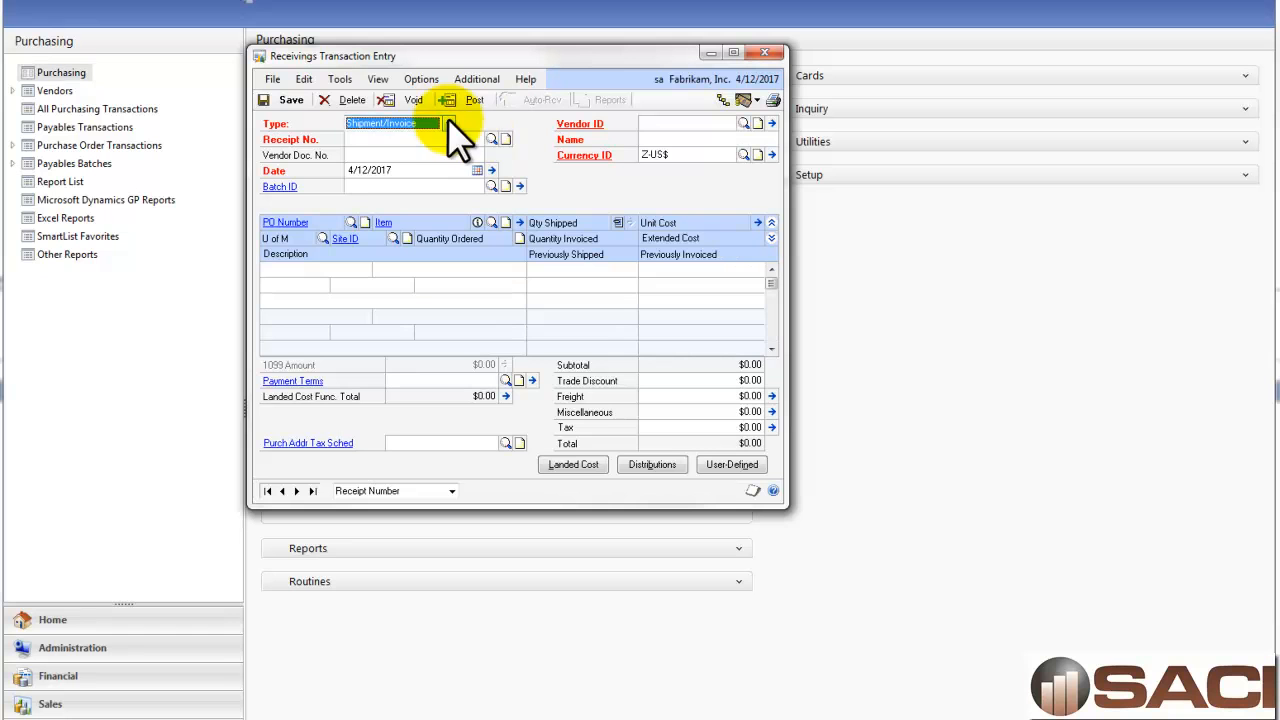
- Make receipt RCT1164 Shipment-only, check existing receipt numbers, and choose vendor ATTRACTI00001
click(447, 123)
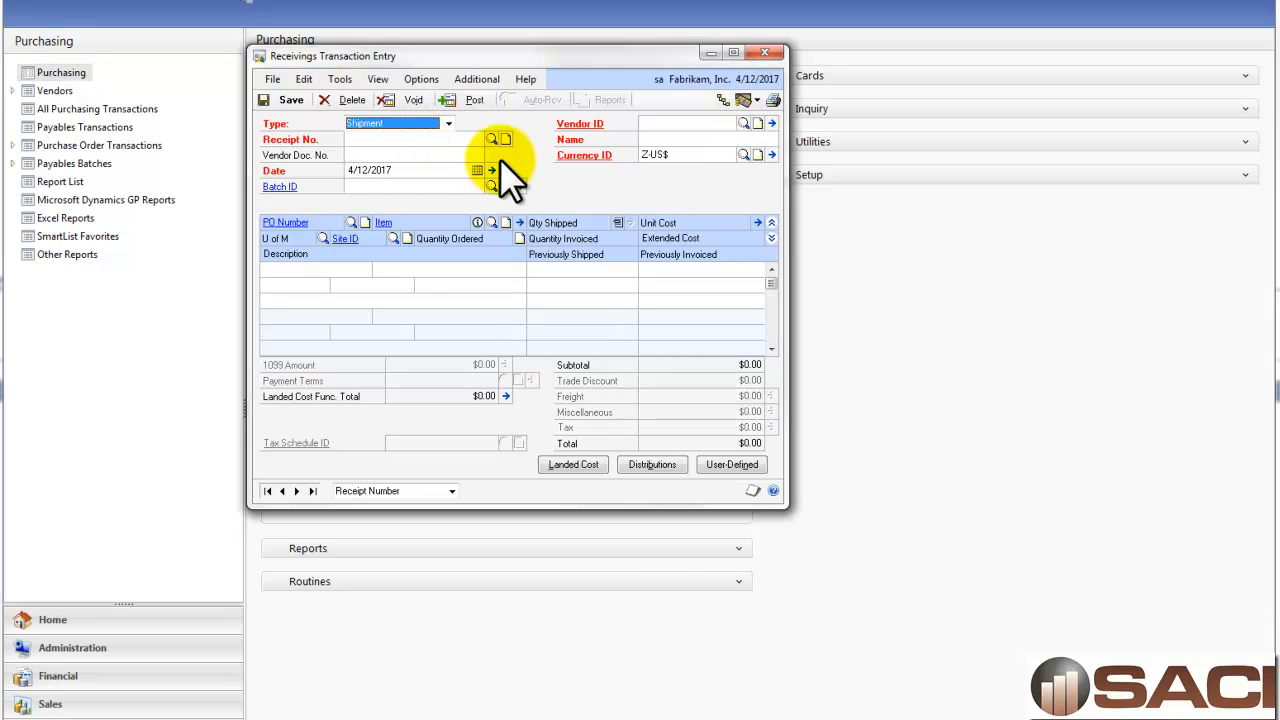
click(492, 139)
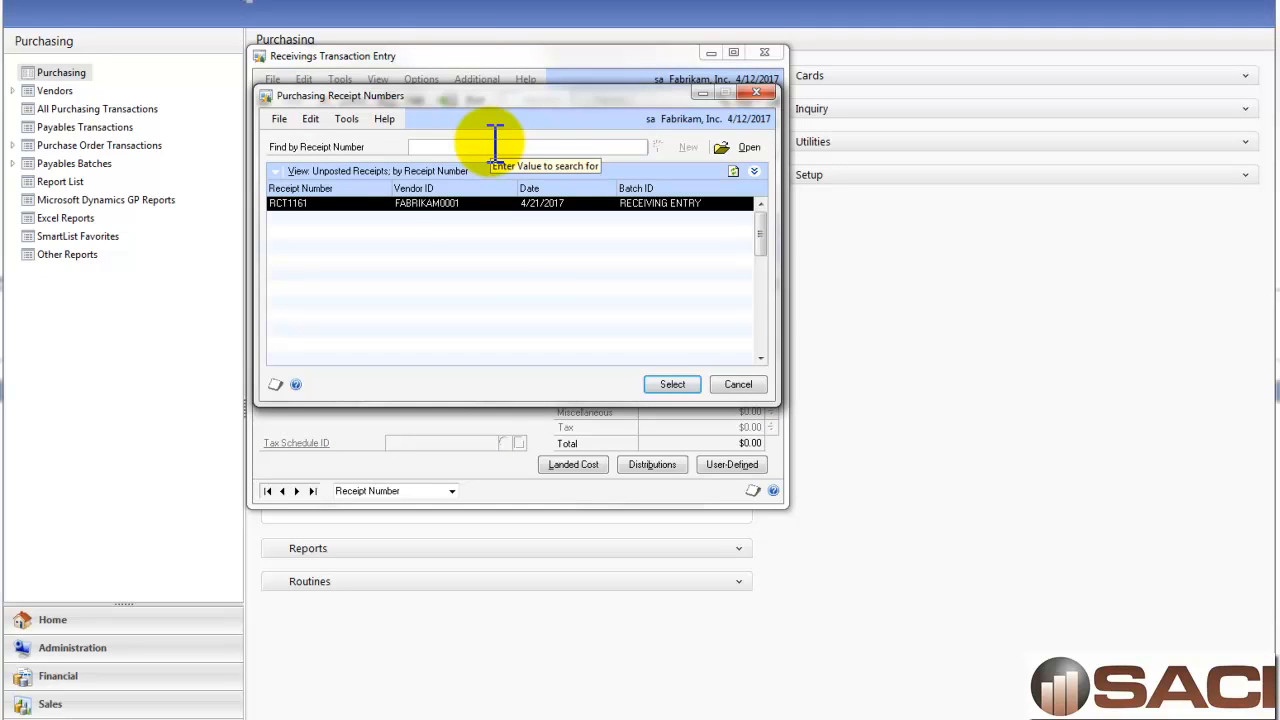
click(738, 384)
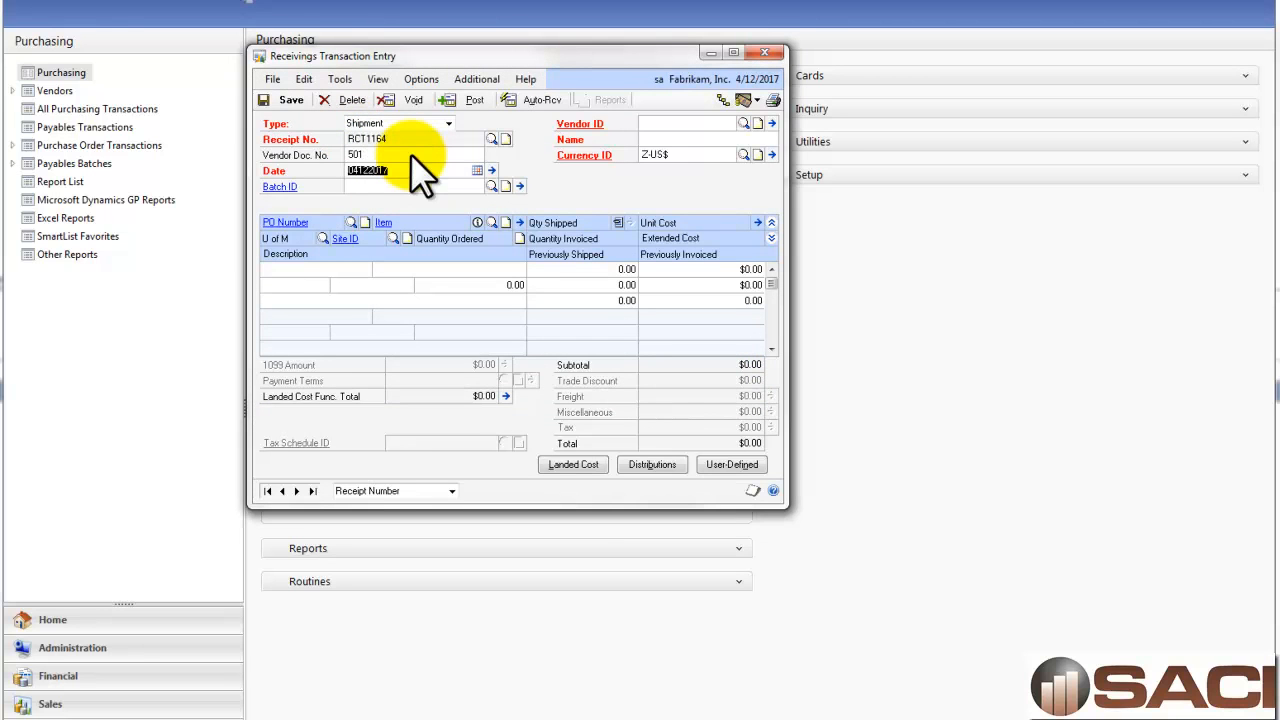
mouse_move(340, 175)
text(A)
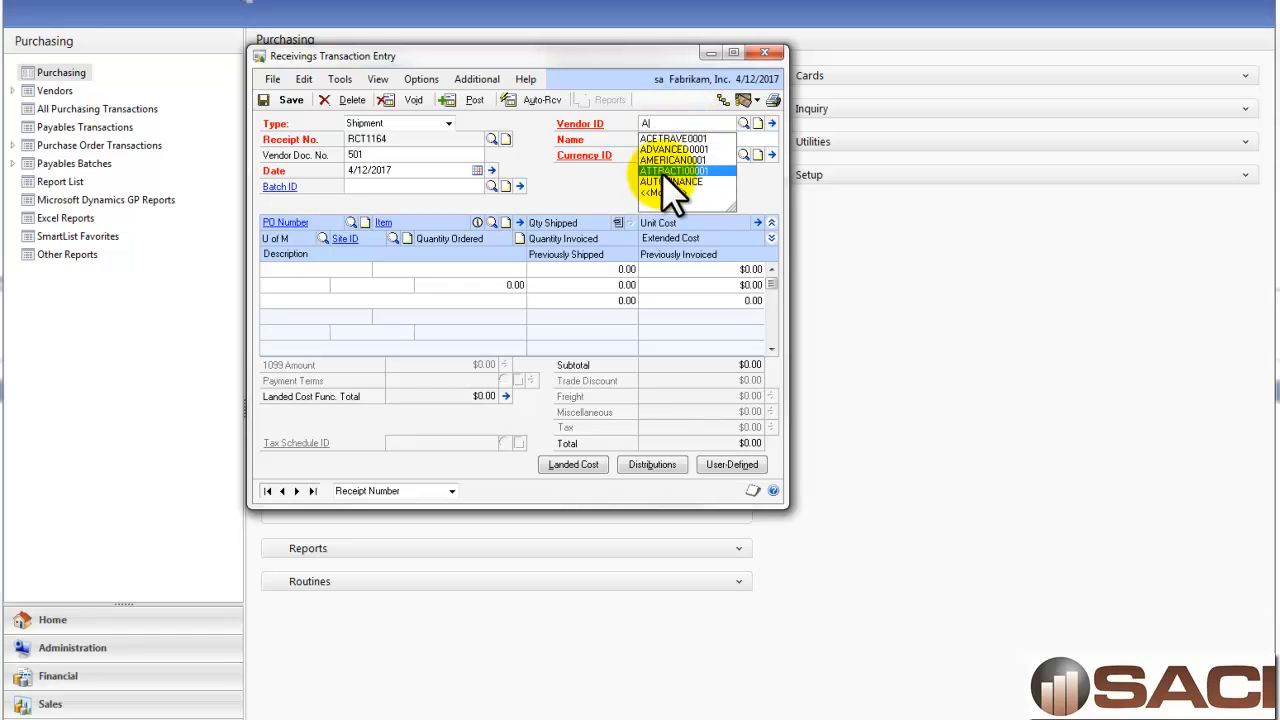
click(672, 171)
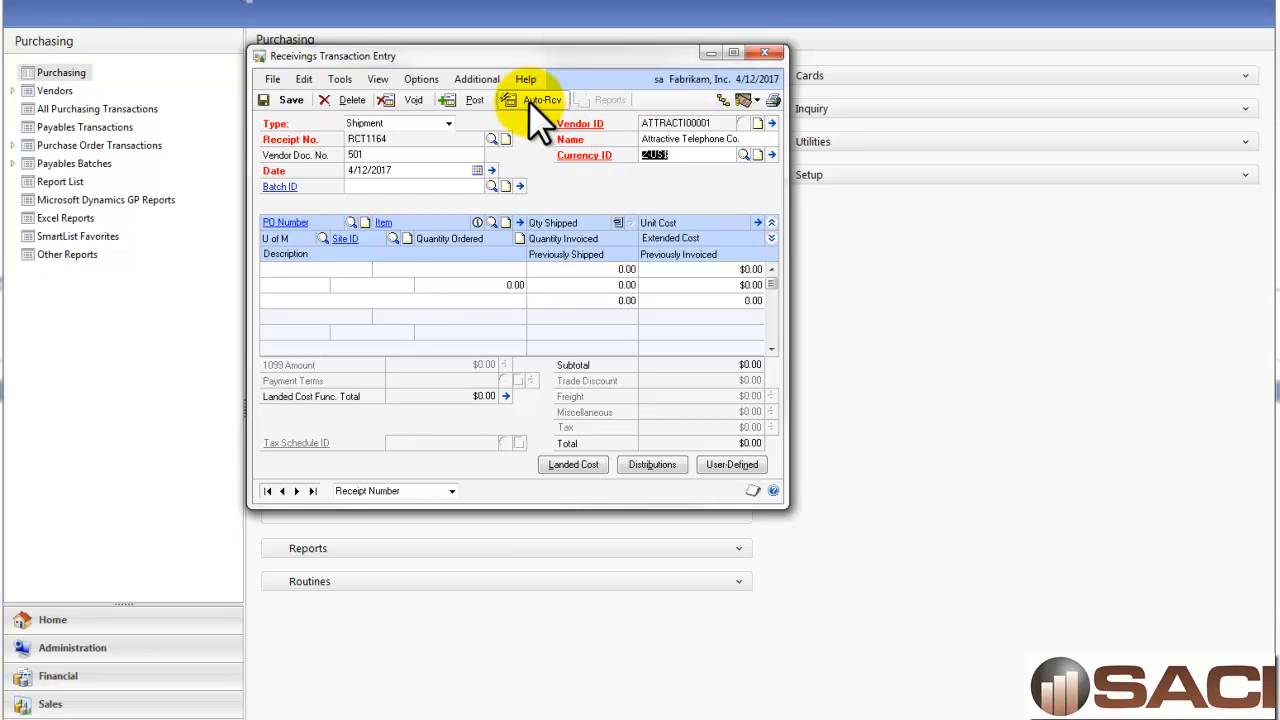
- Receive 10 Cordless-Attractive 5352-Black phones from PO1006 on the shipment
click(542, 99)
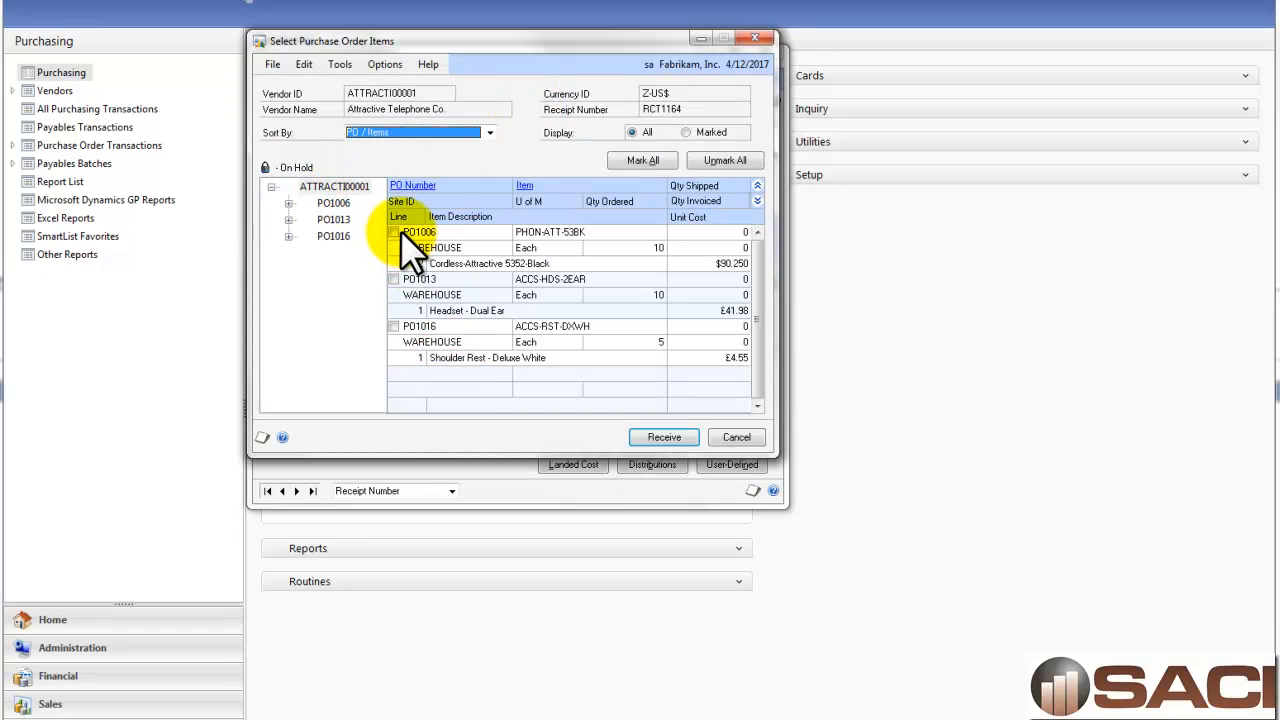
click(393, 231)
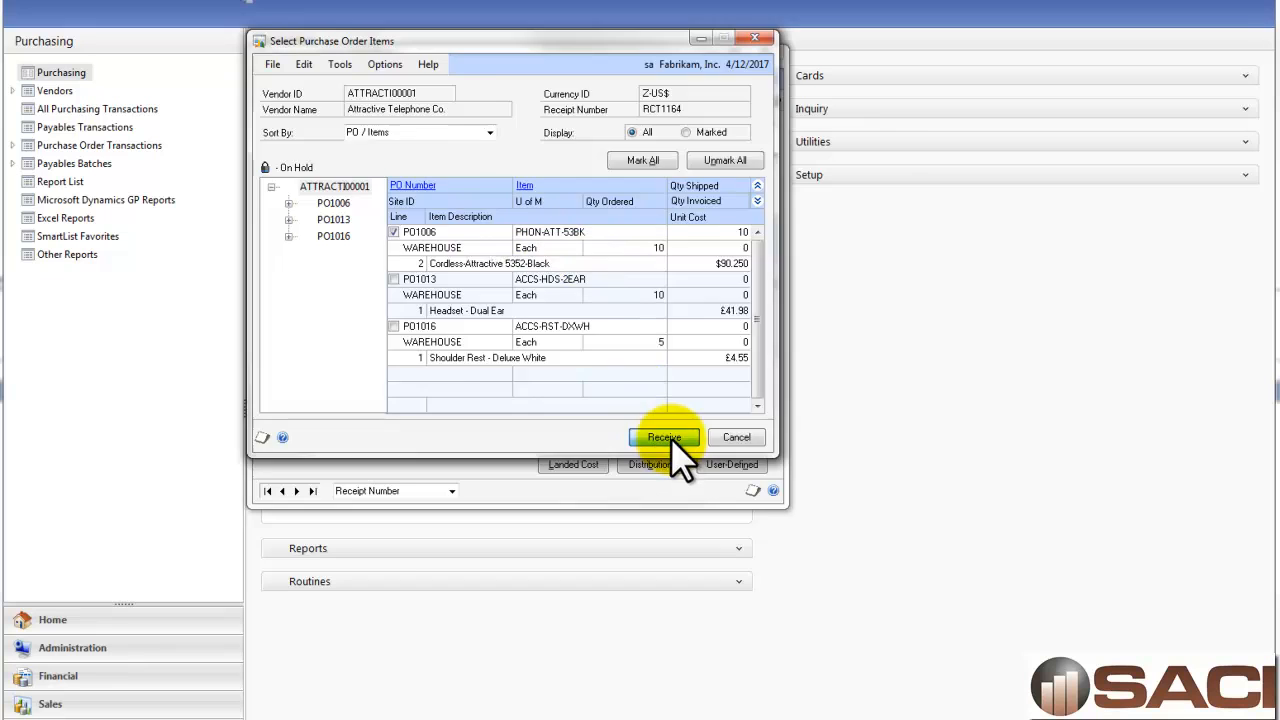
click(664, 437)
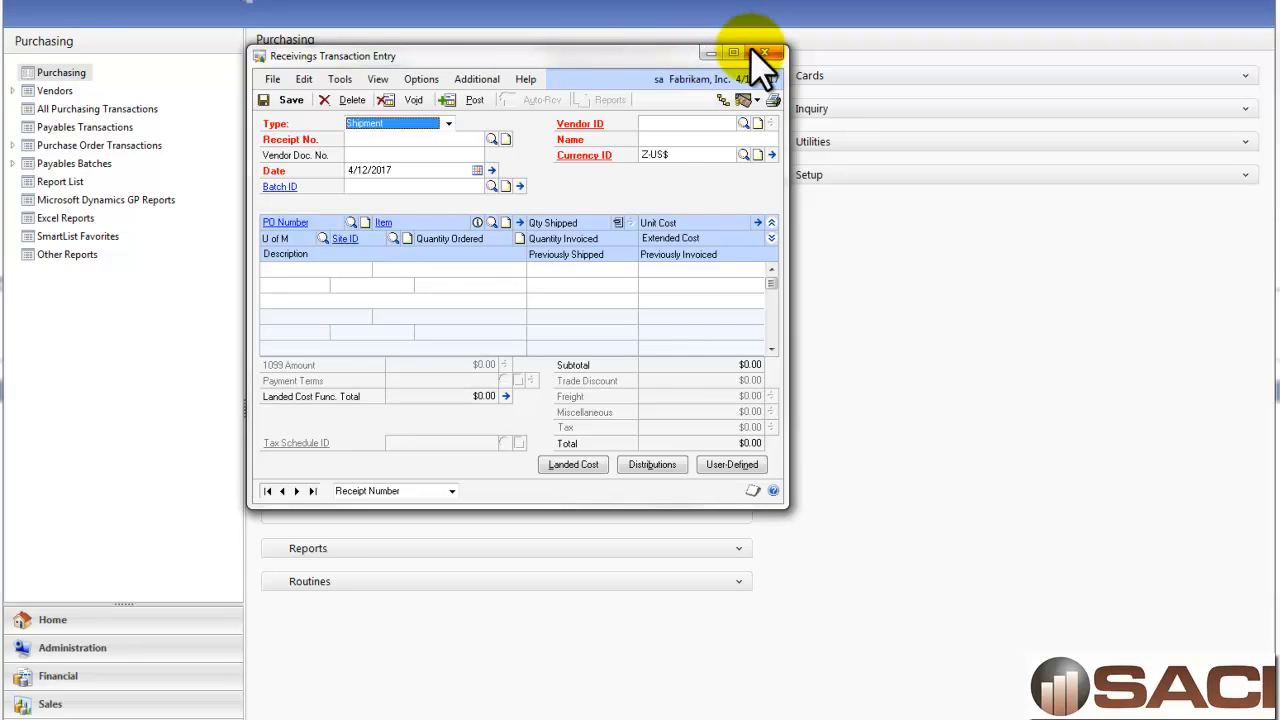
- Close receiving entry, skipping the distribution detail and posting journal reports
click(652, 464)
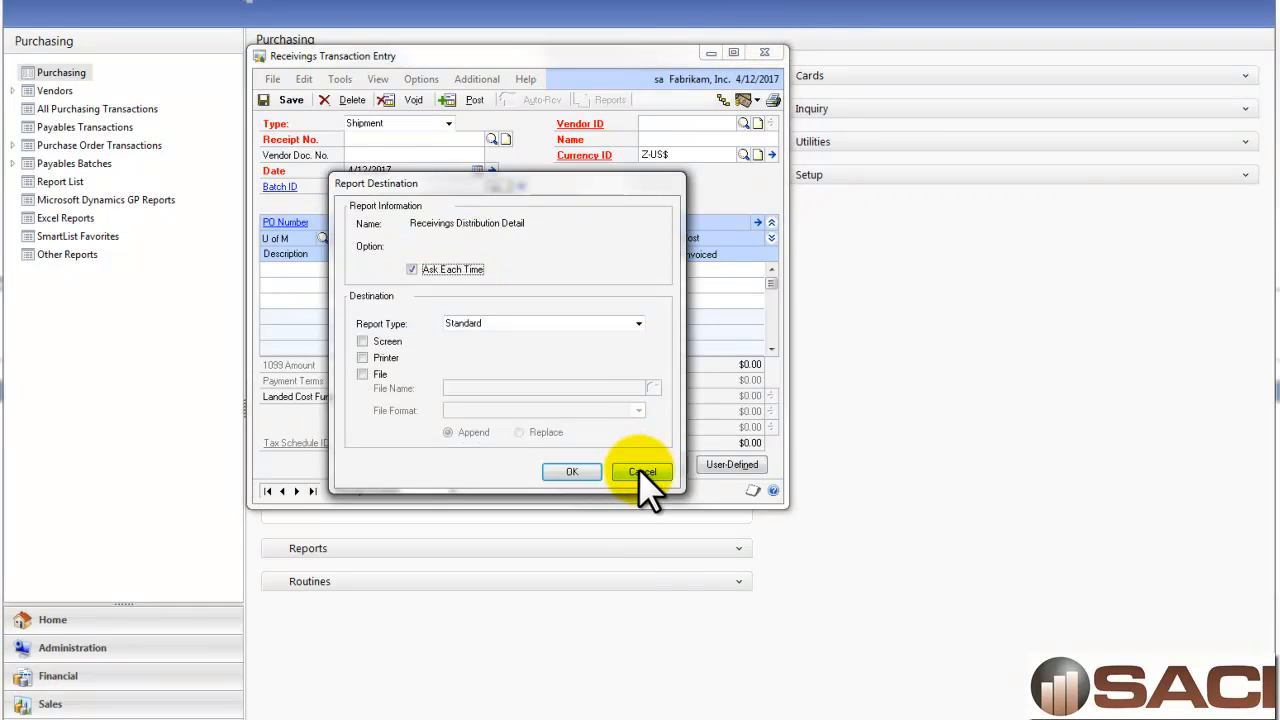
click(641, 471)
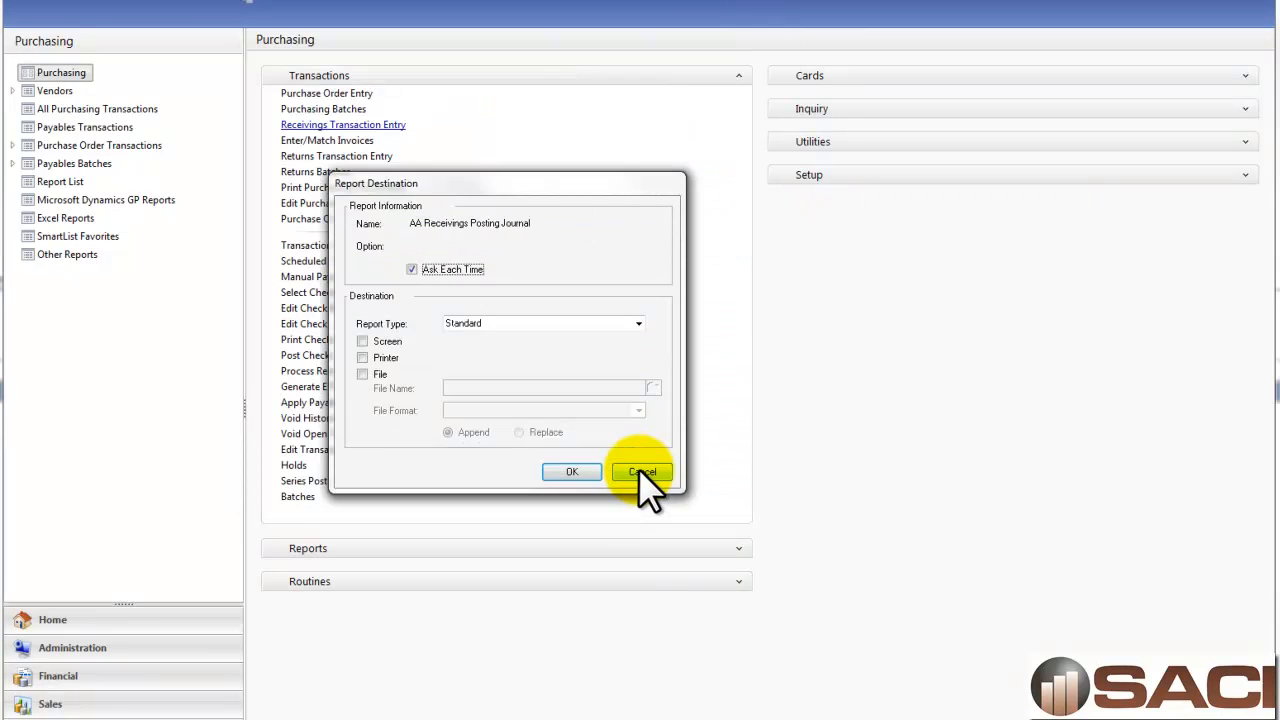
click(641, 471)
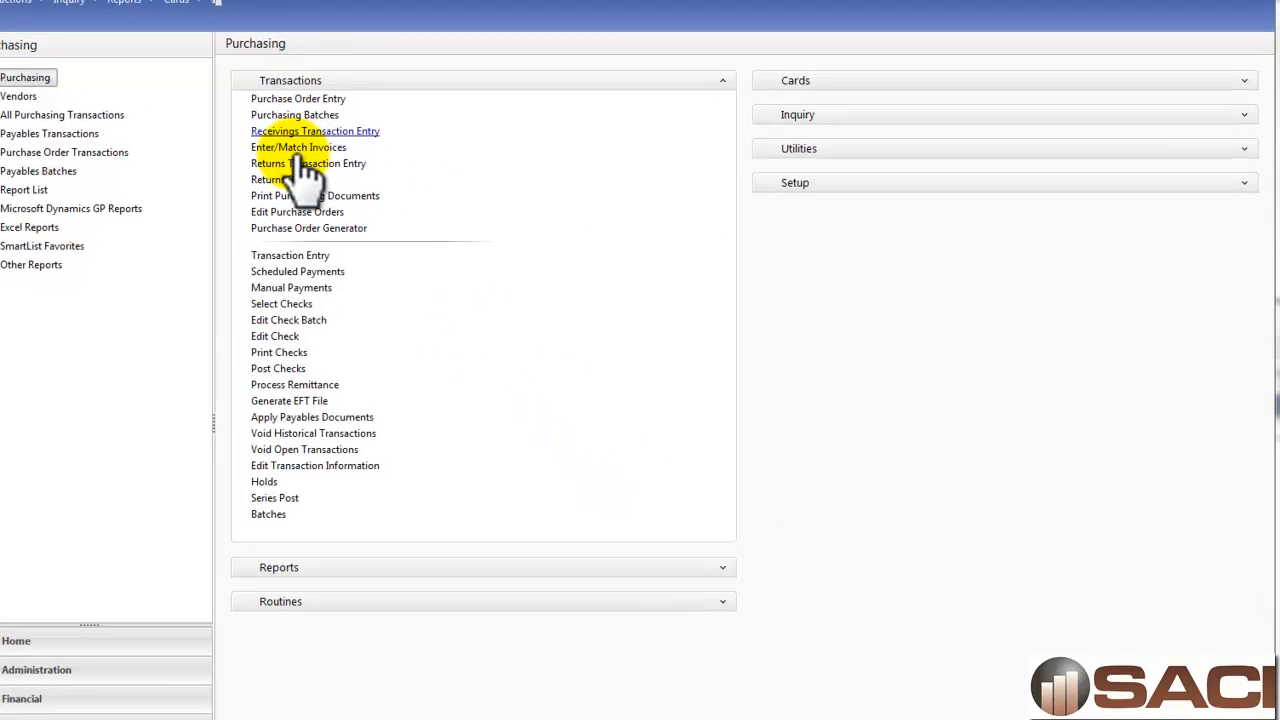
- Create matched invoice with vendor document 502 for ATTRACTI00001, billing PO1006's Black phones
click(298, 147)
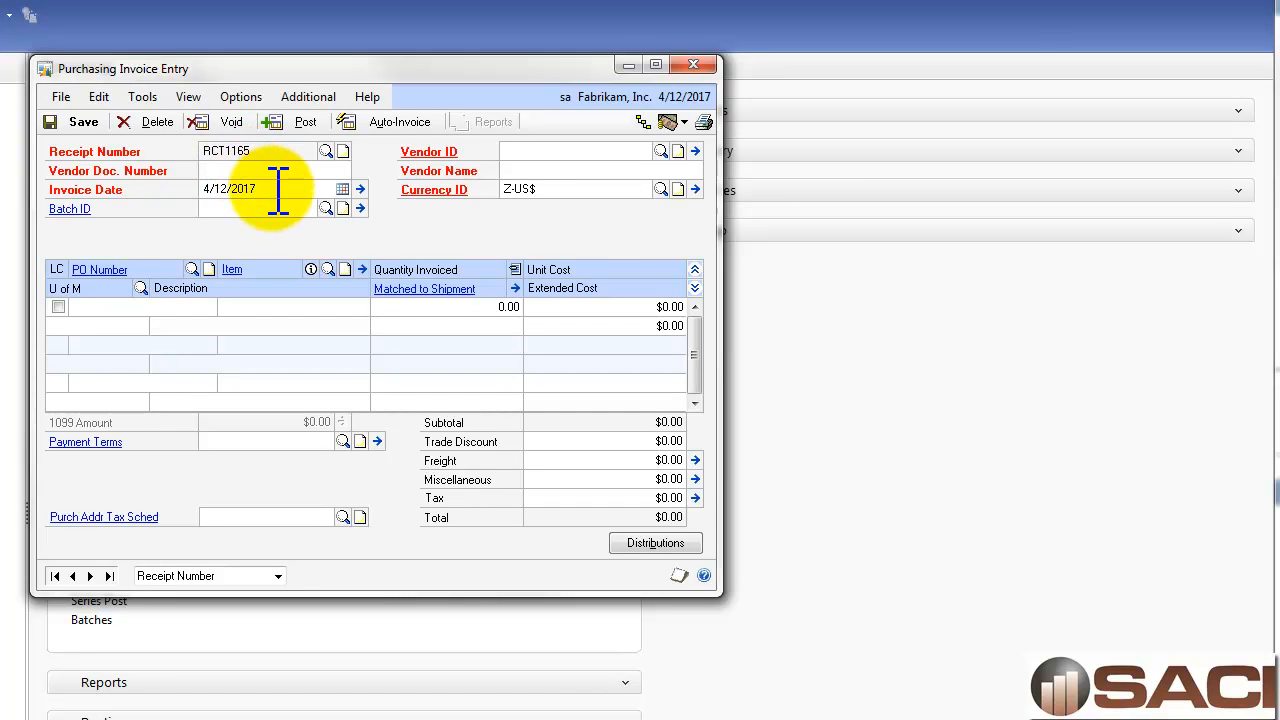
text(502)
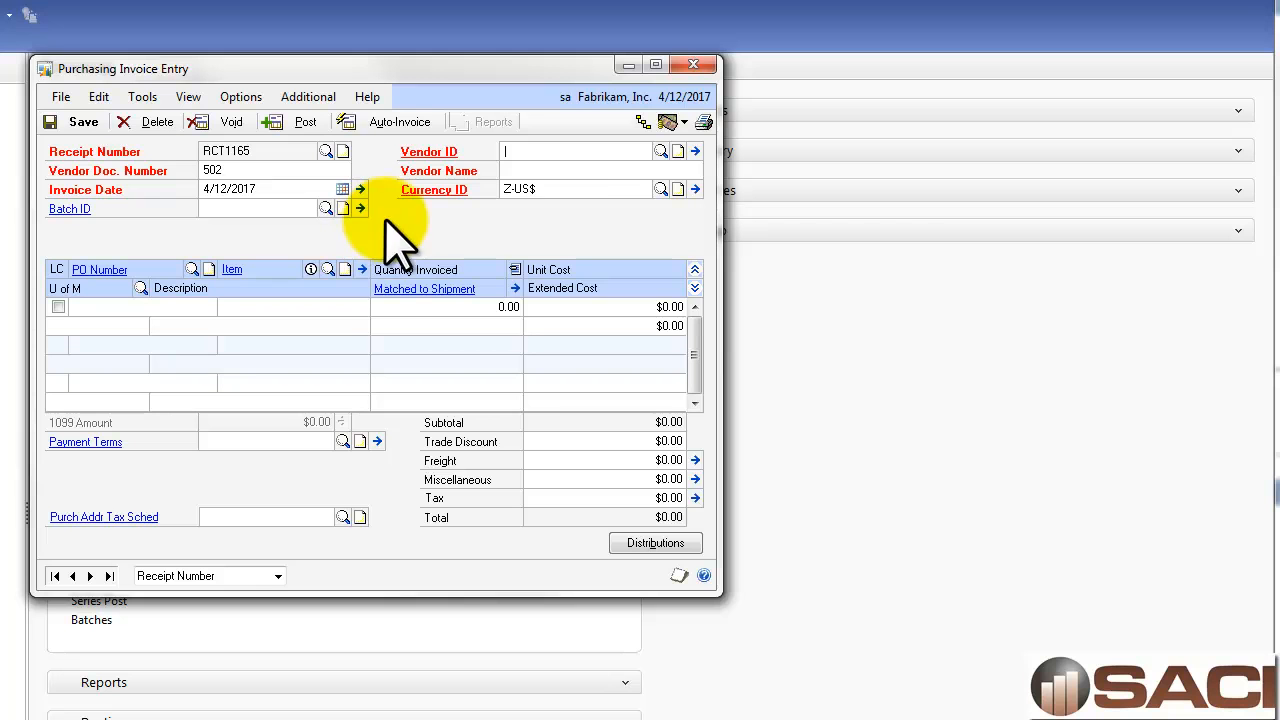
text(A)
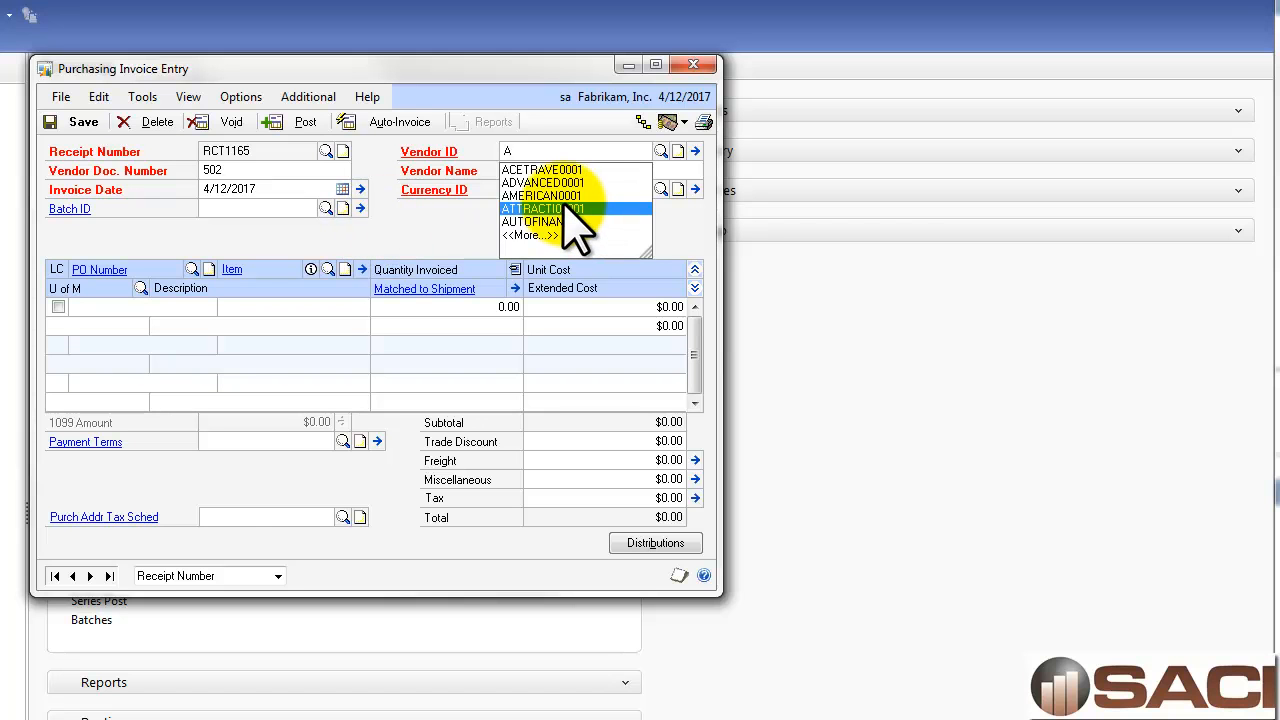
click(540, 208)
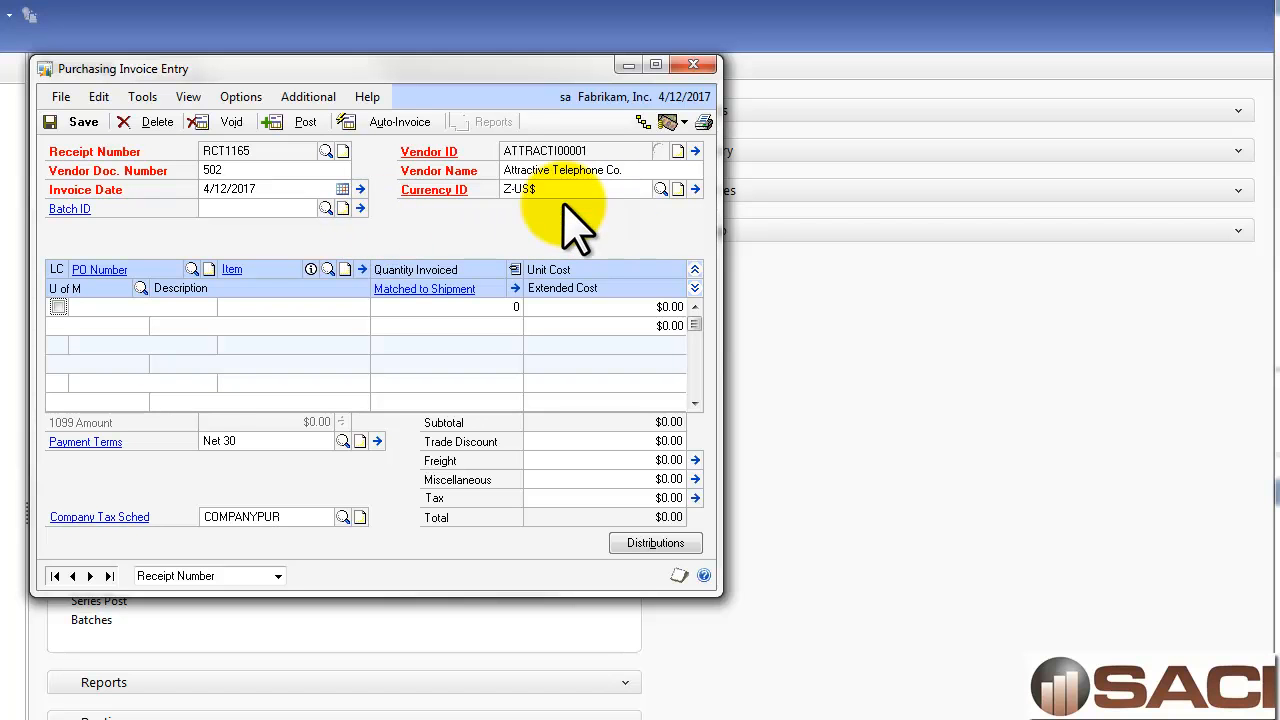
click(399, 121)
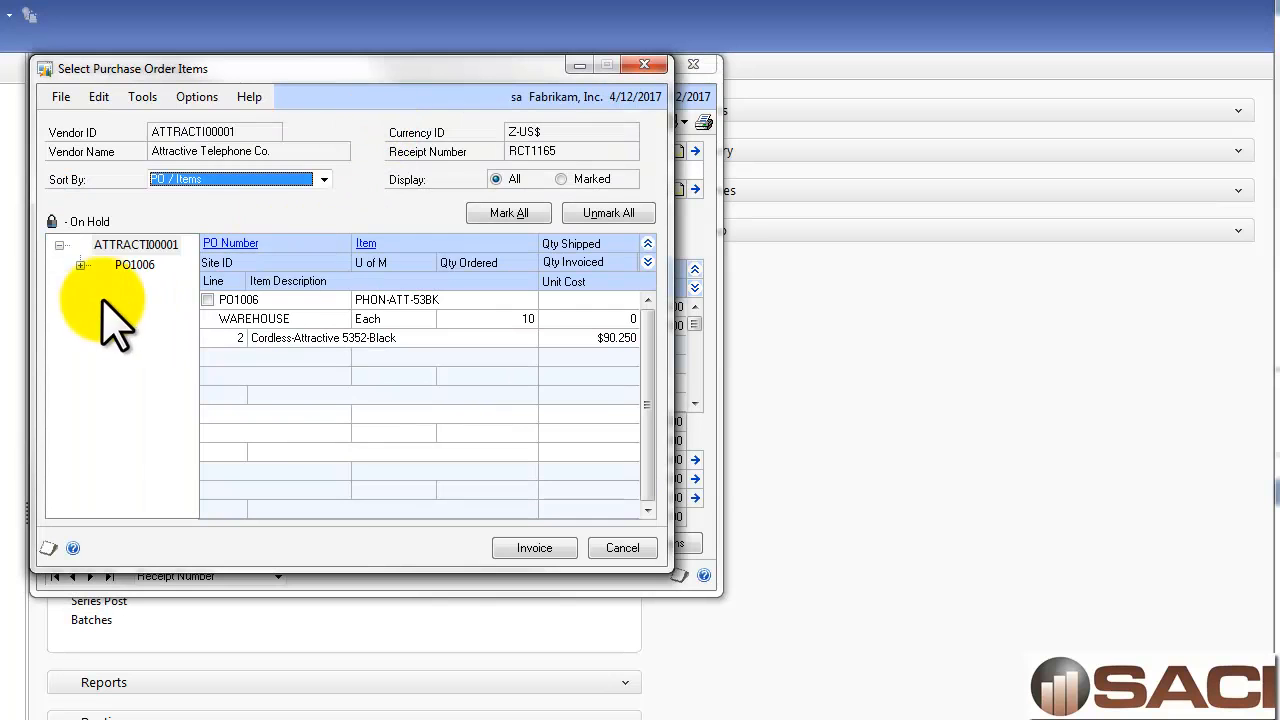
mouse_move(270, 460)
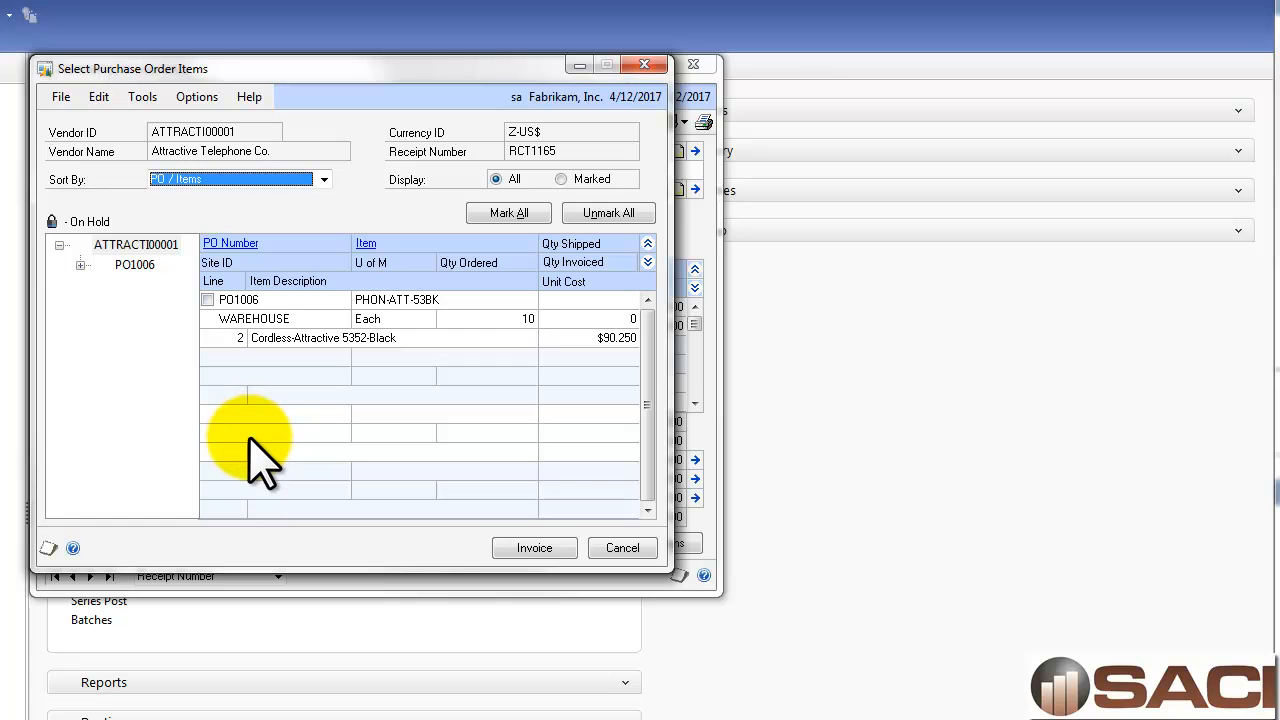
mouse_move(255, 330)
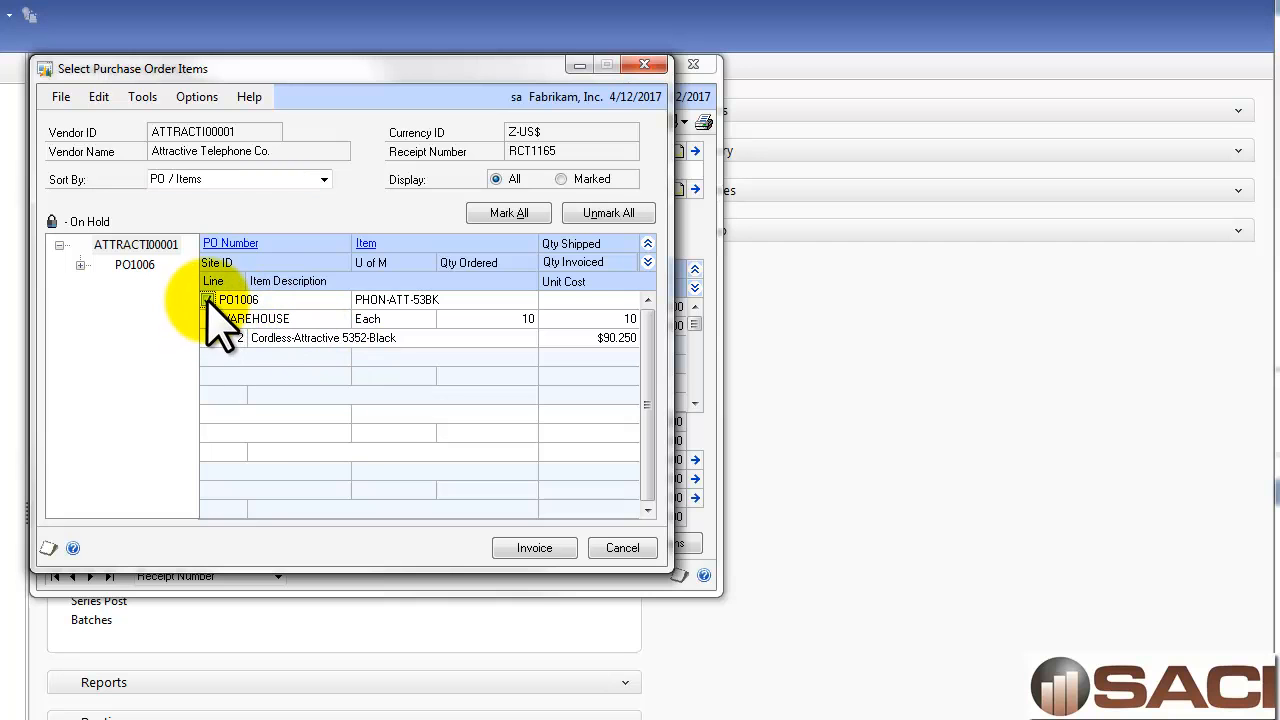
click(534, 547)
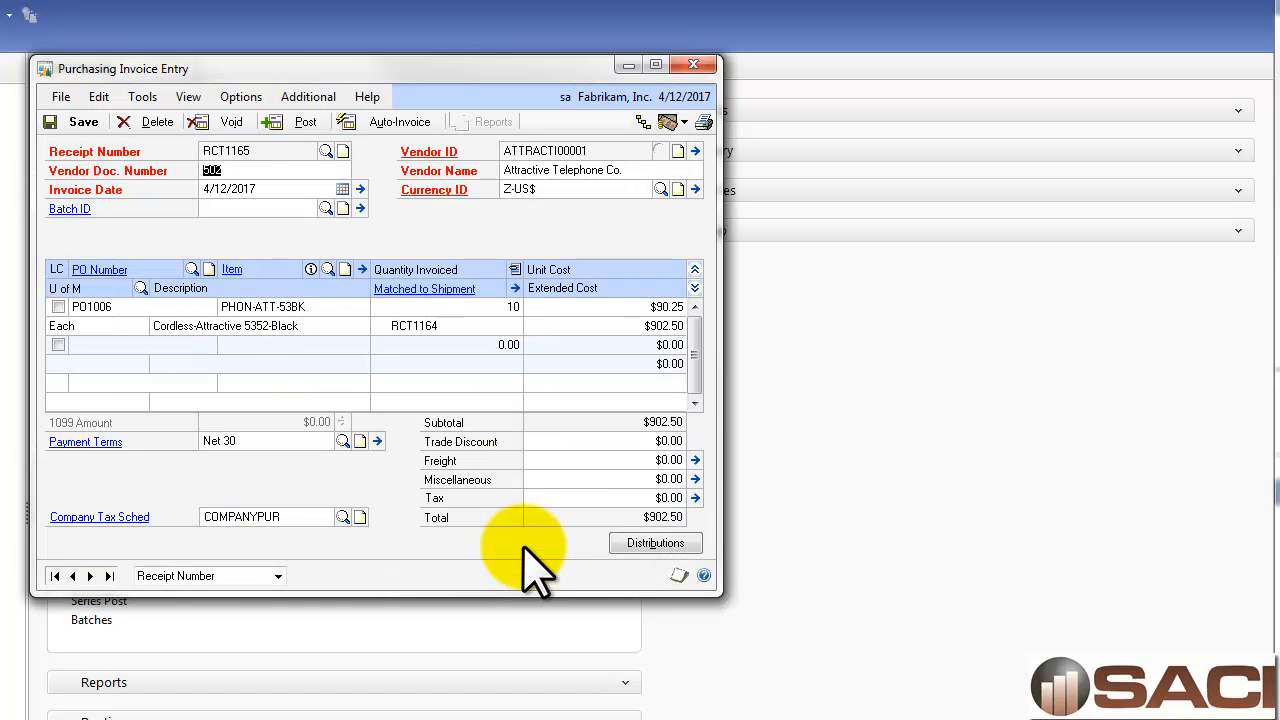
mouse_move(520, 550)
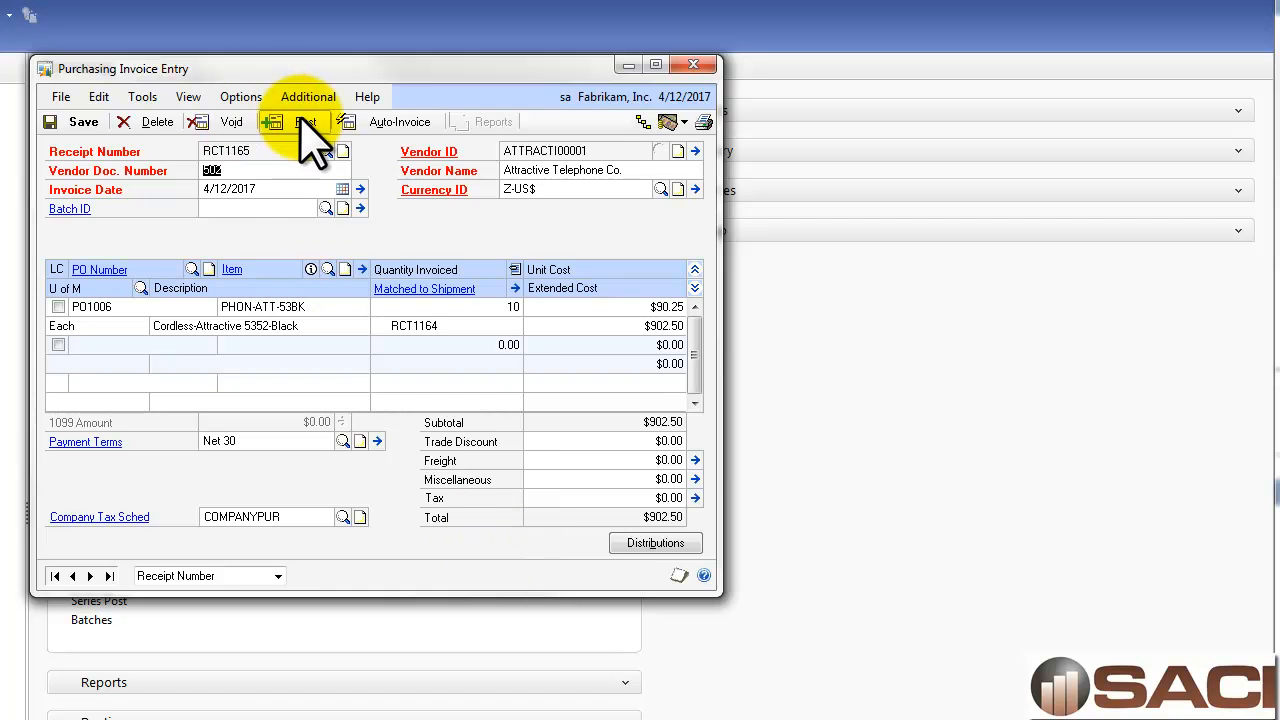
- Post invoice RCT1165 without the cost variance journal, then start new receipt RCT1166
click(306, 121)
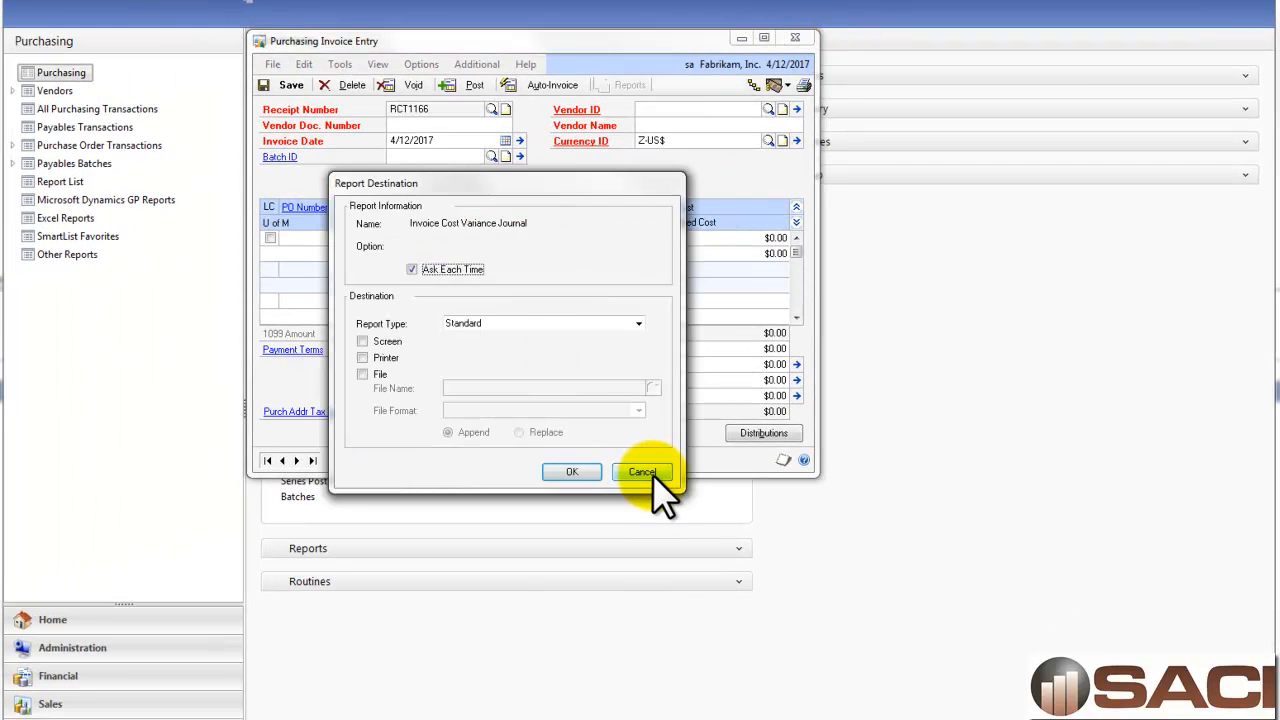
click(642, 472)
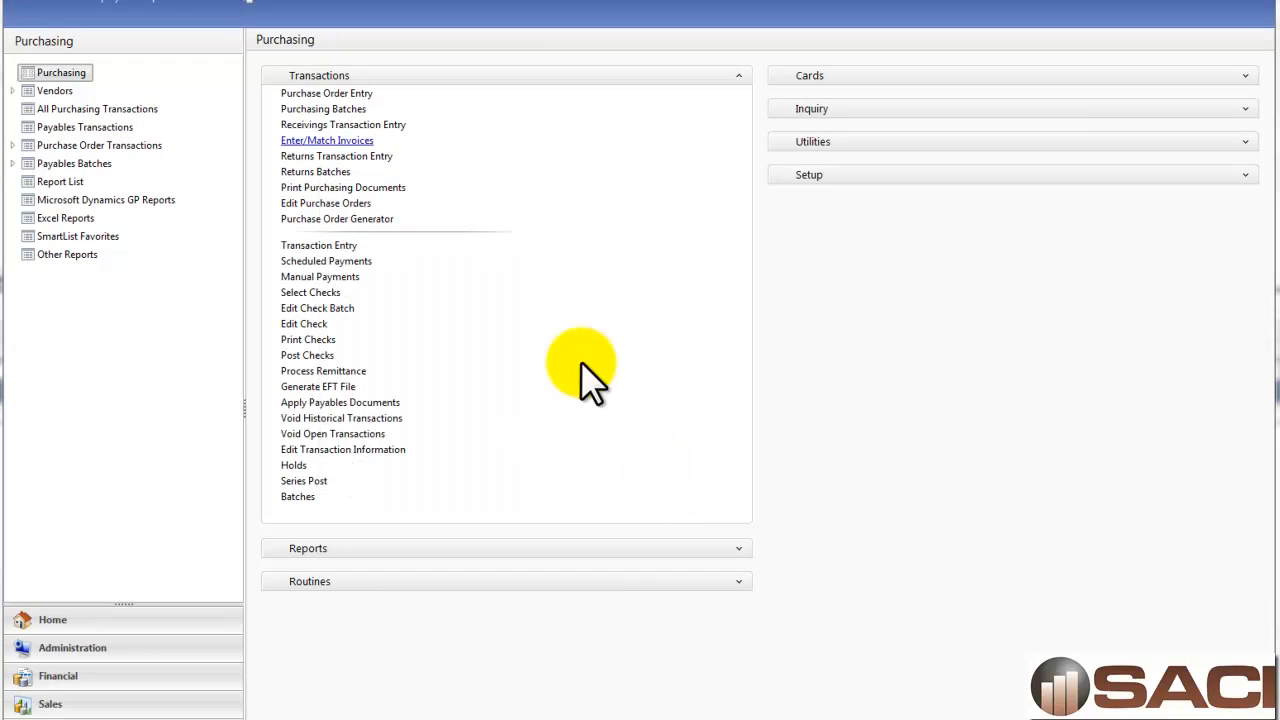
click(342, 124)
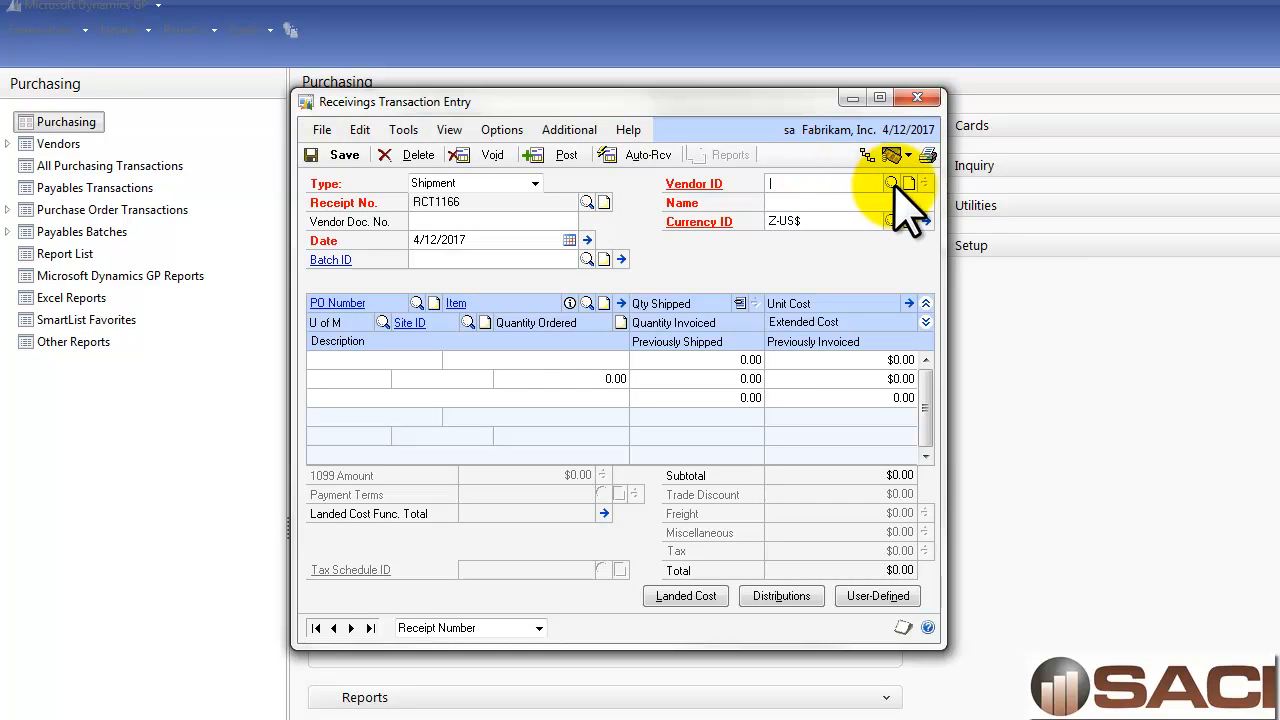
- Receive 10 Dual Ear headsets from PO1013 at $42.98, post RCT1166, and begin an invoice
click(891, 183)
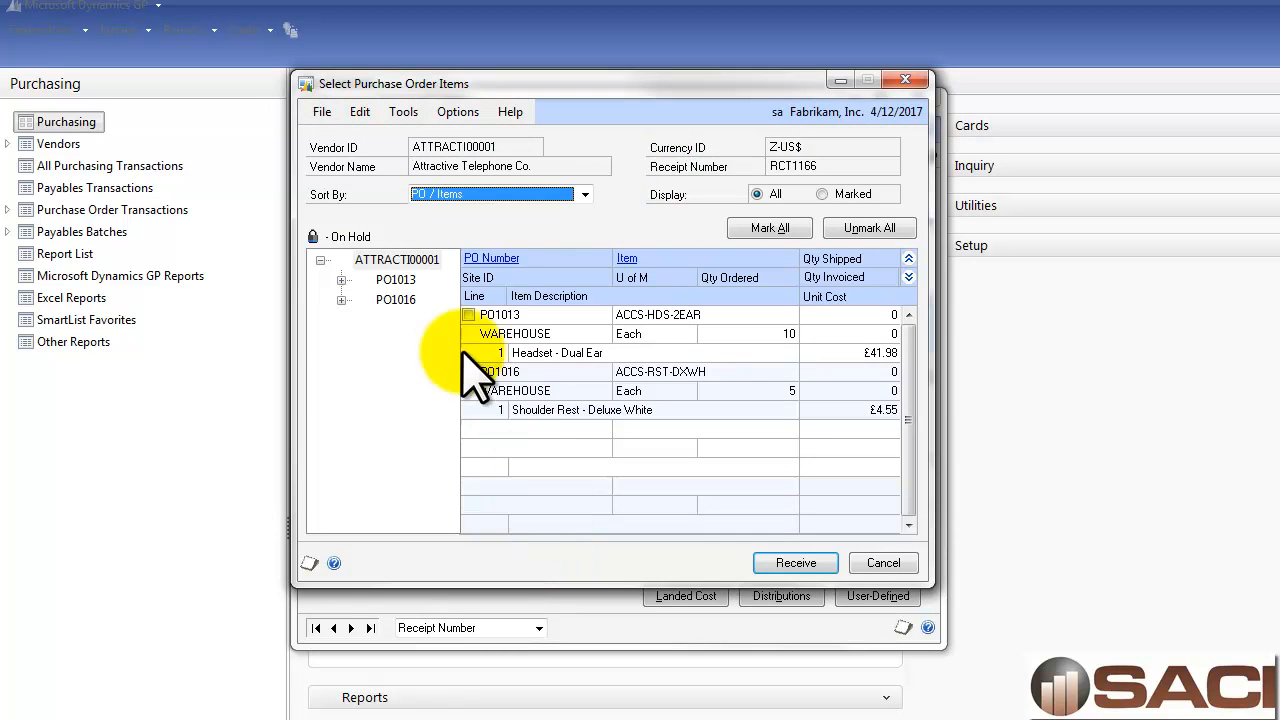
click(795, 562)
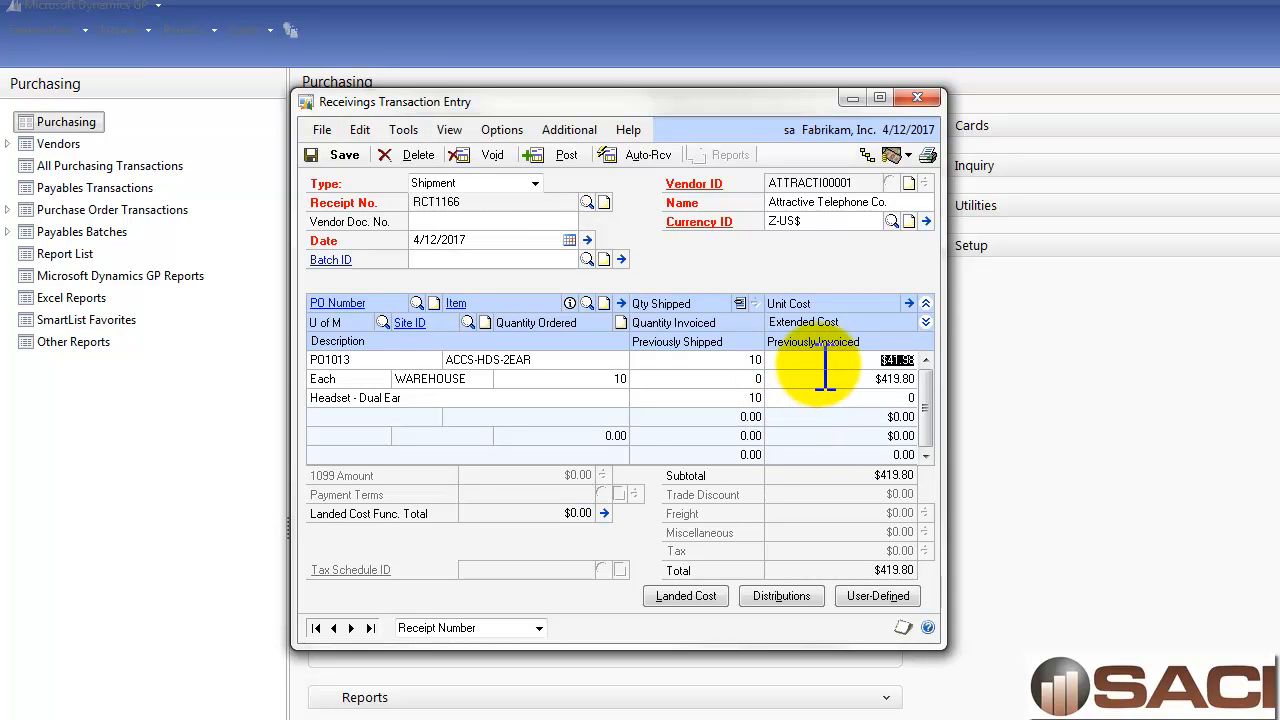
mouse_move(940, 410)
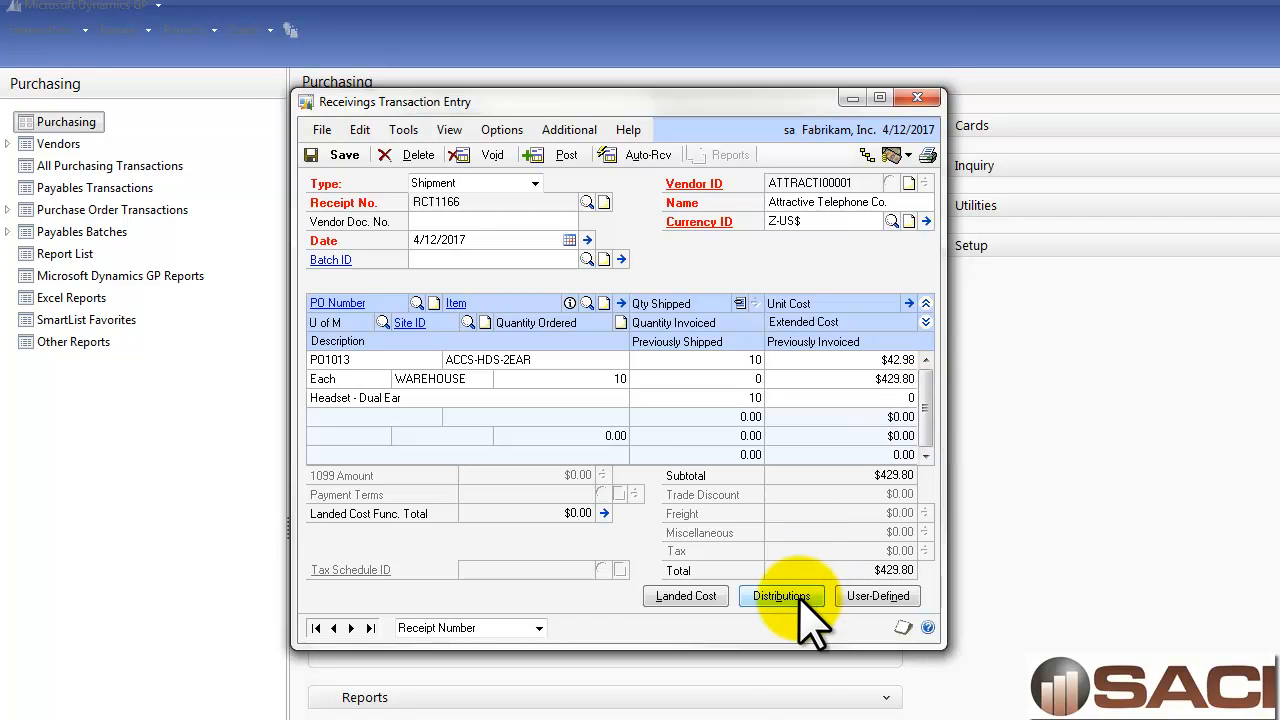
click(781, 596)
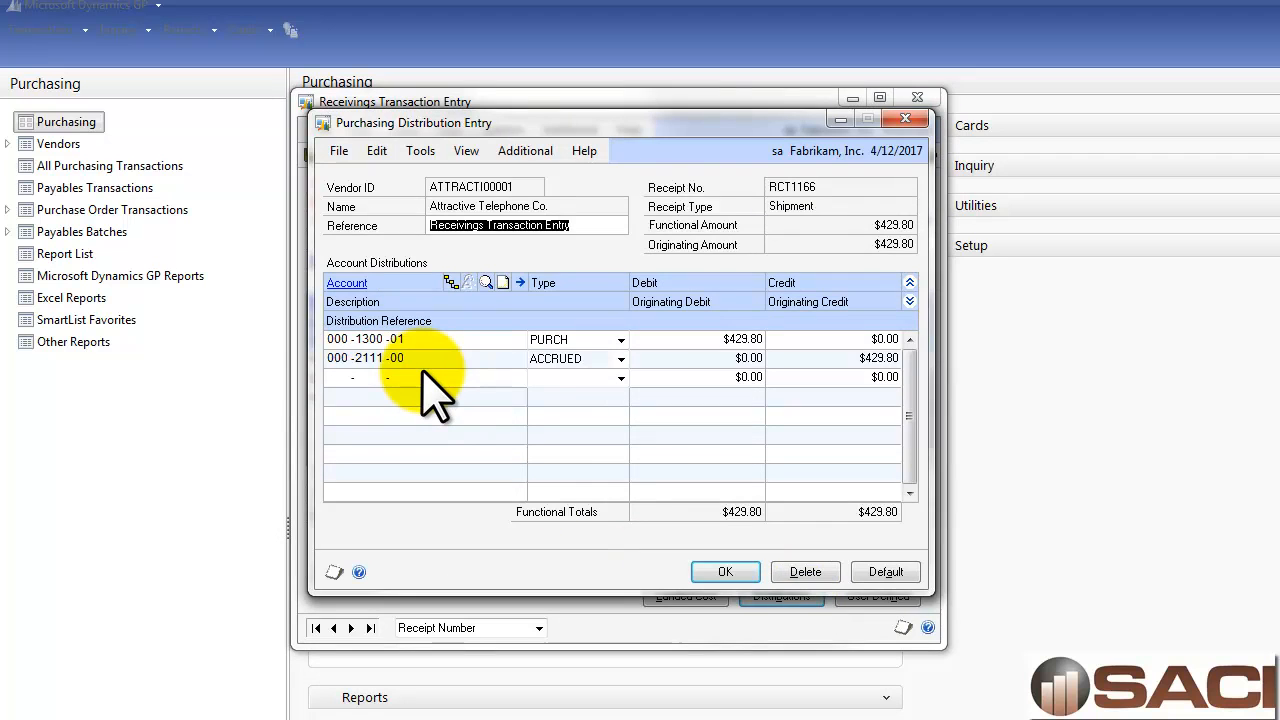
click(725, 571)
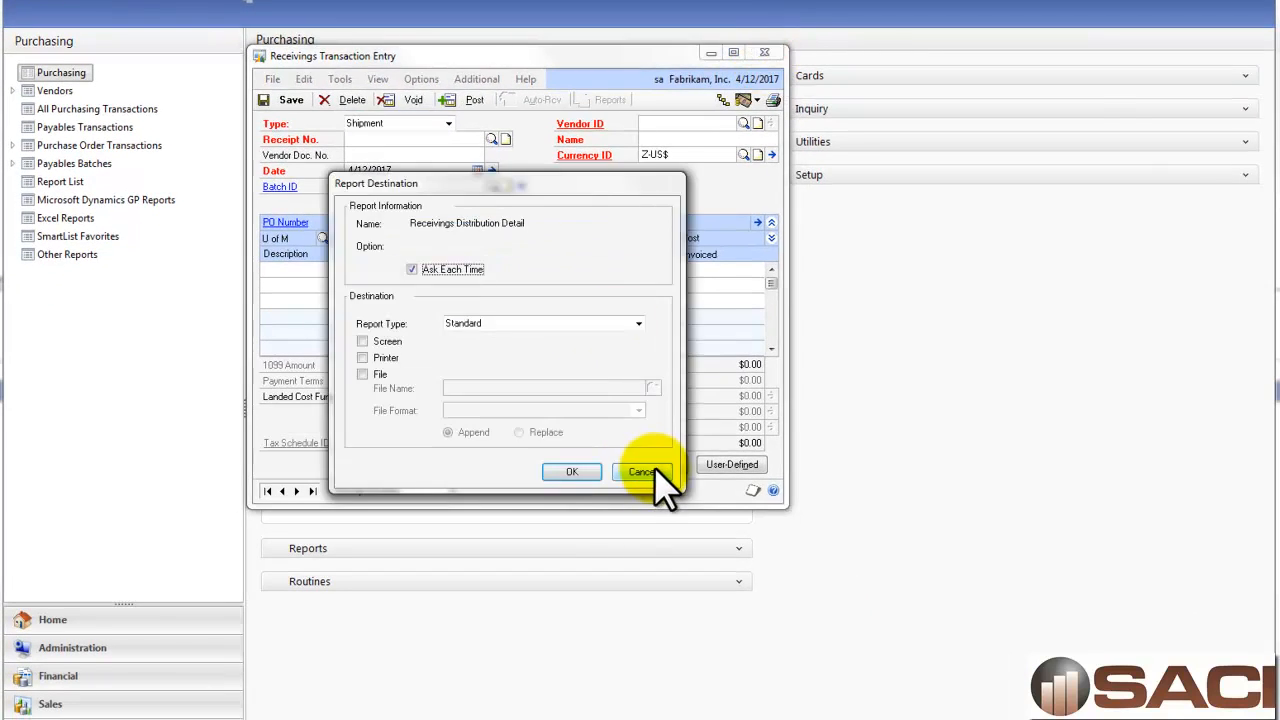
click(641, 471)
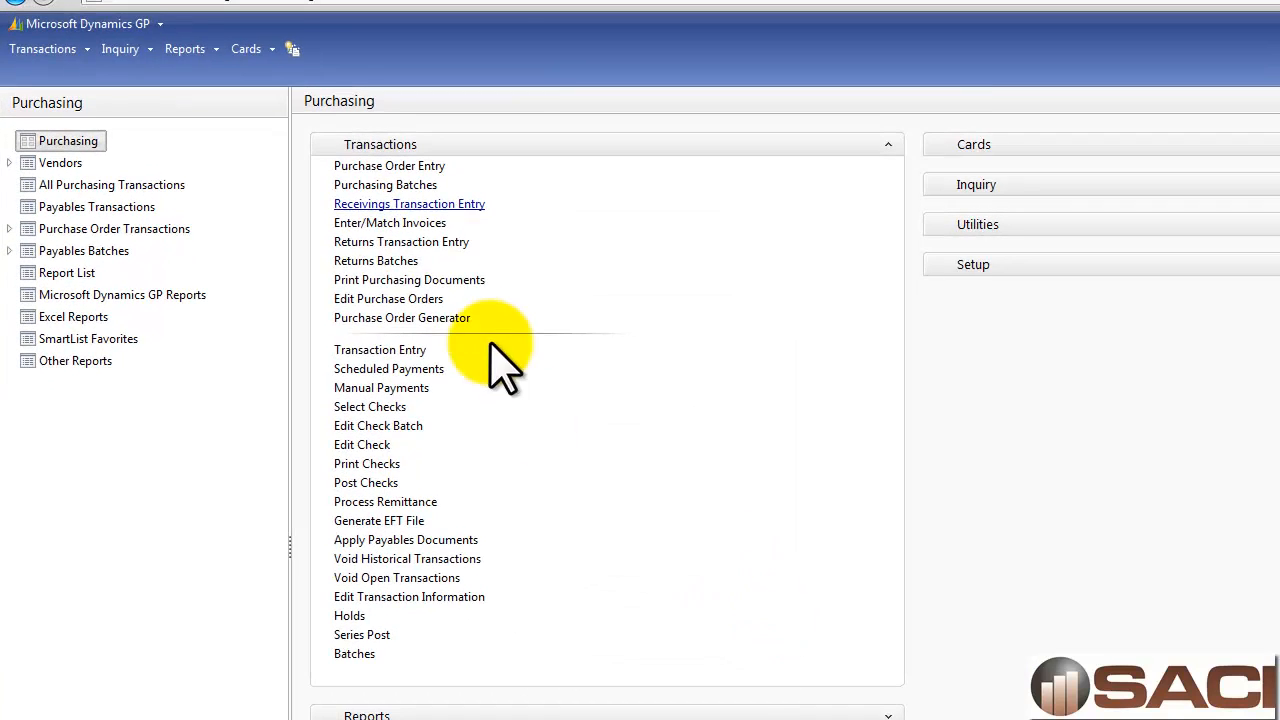
click(390, 222)
text(504)
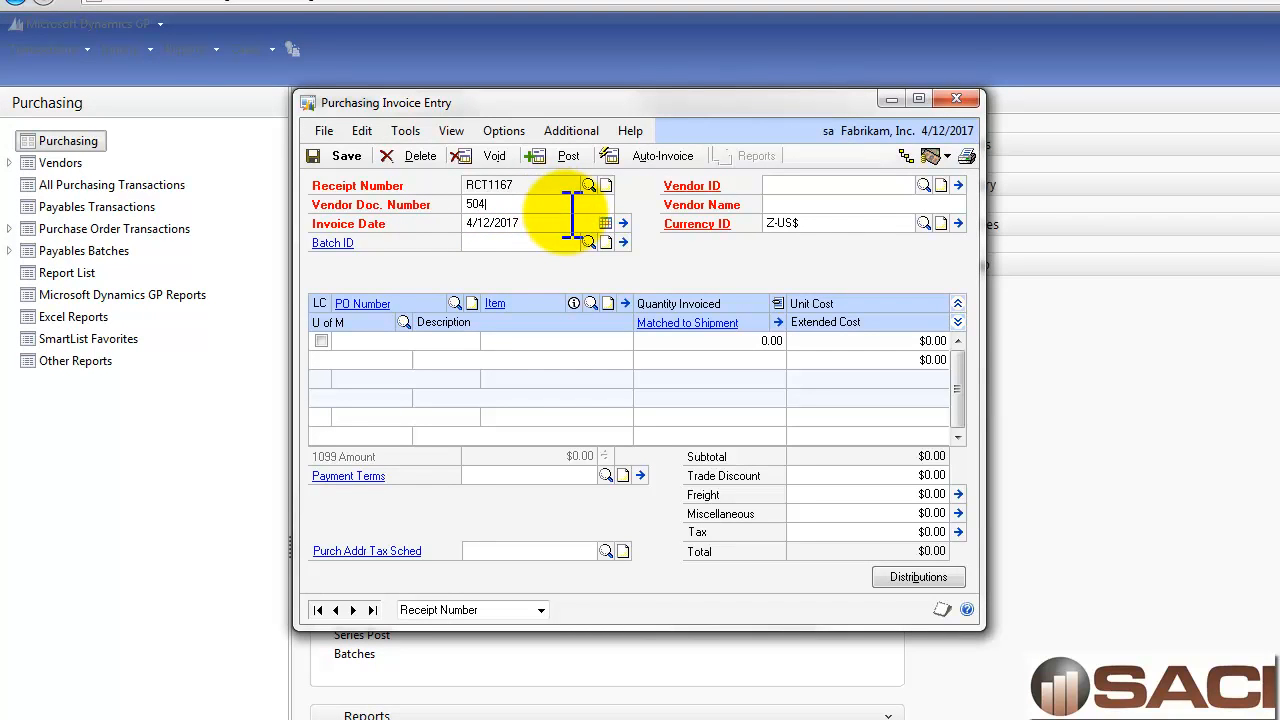
- Choose vendor ATTRACTI00001 and mark the PO1013 Dual Ear headset line for invoicing
text(S)
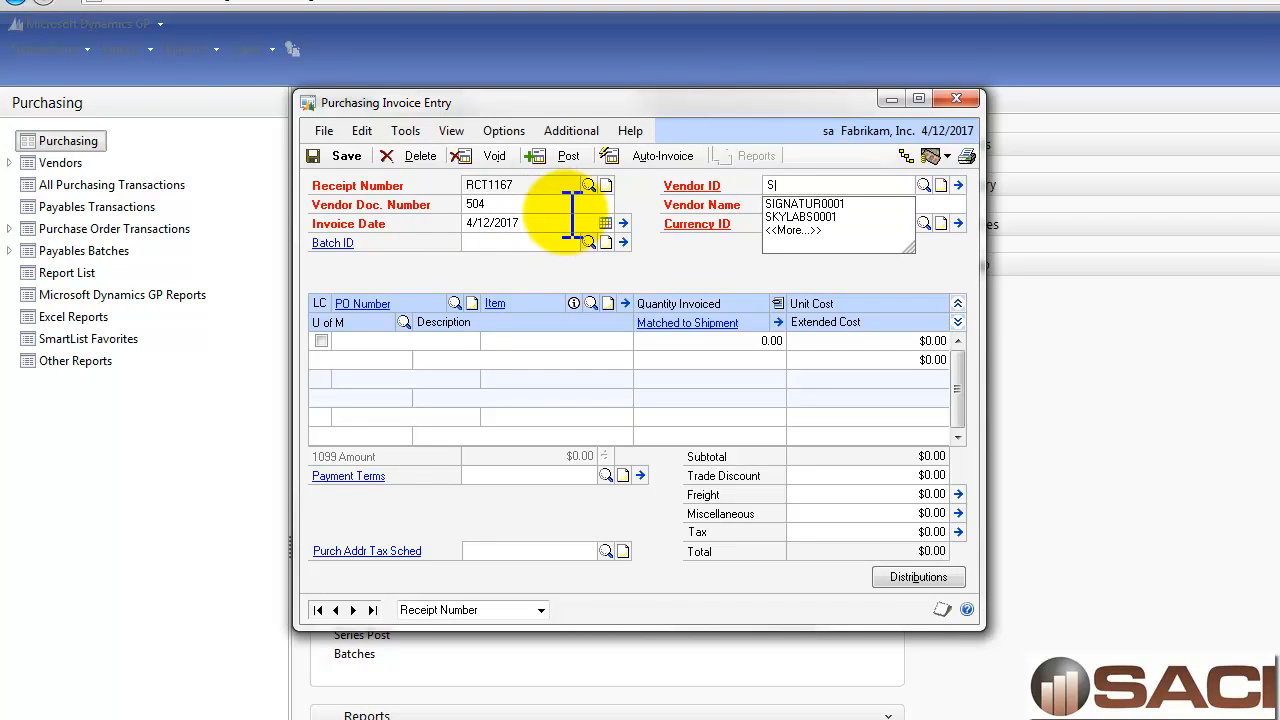
text(ATI)
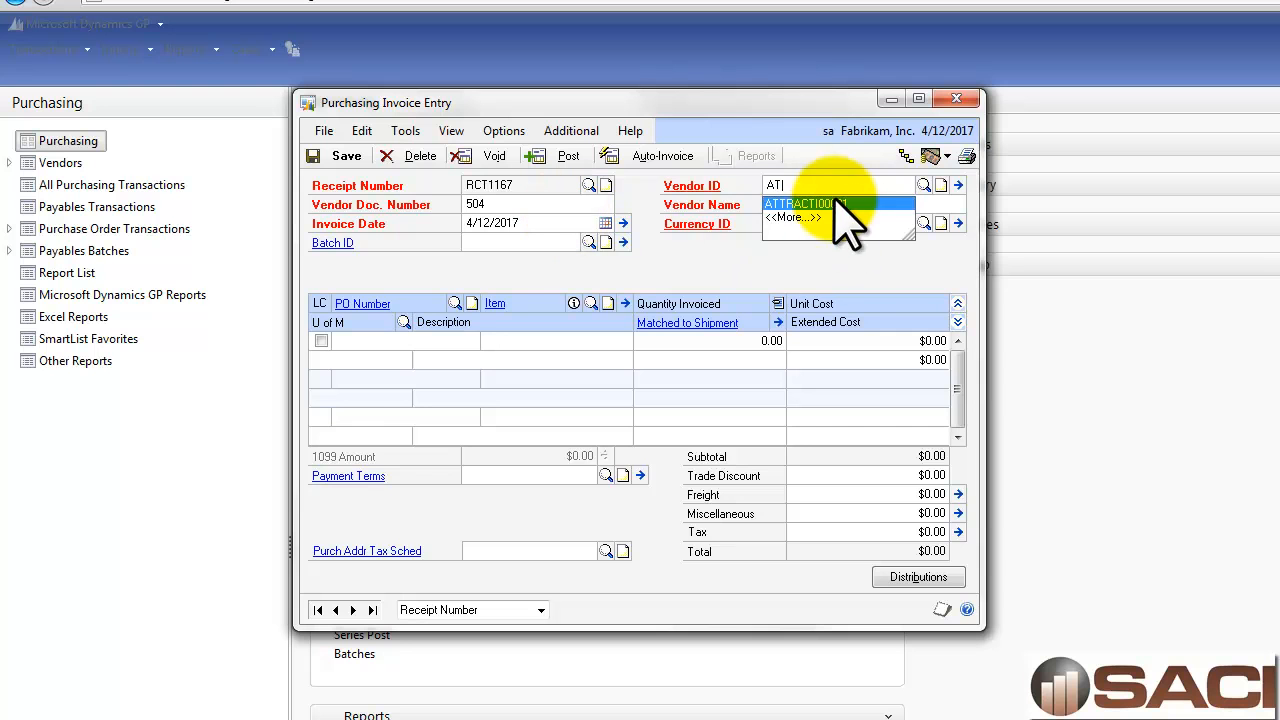
click(838, 204)
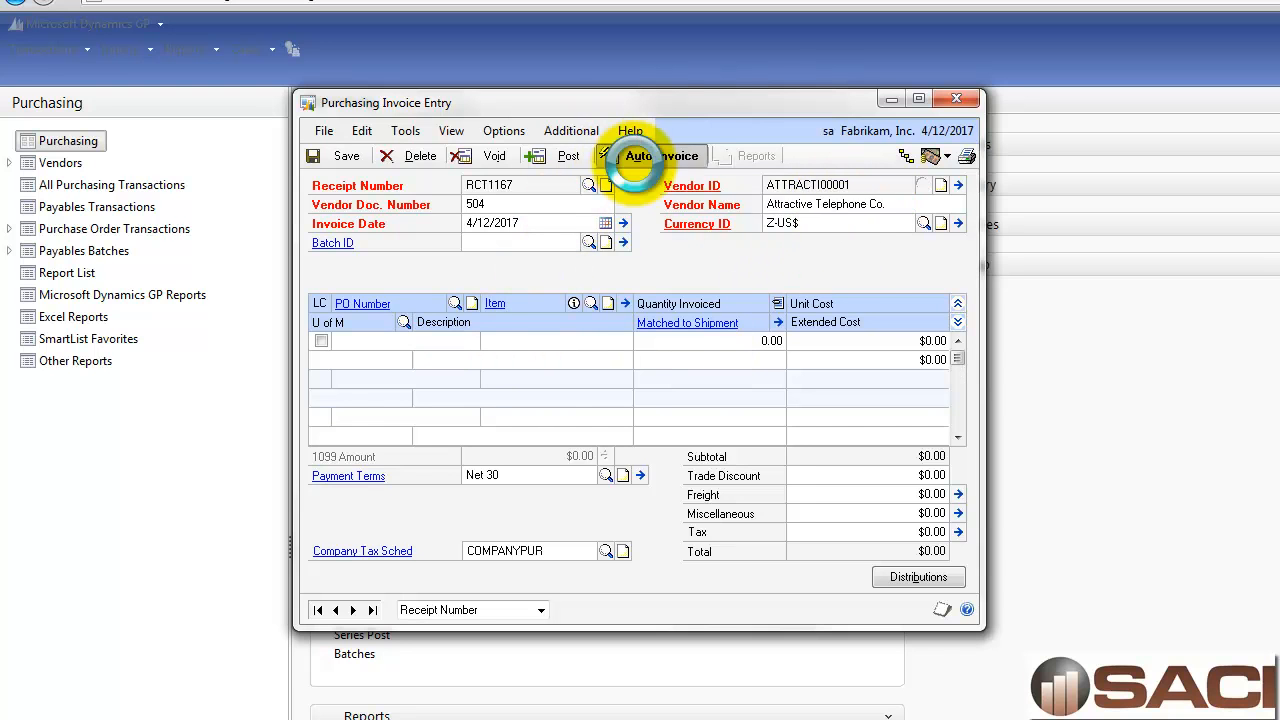
click(638, 155)
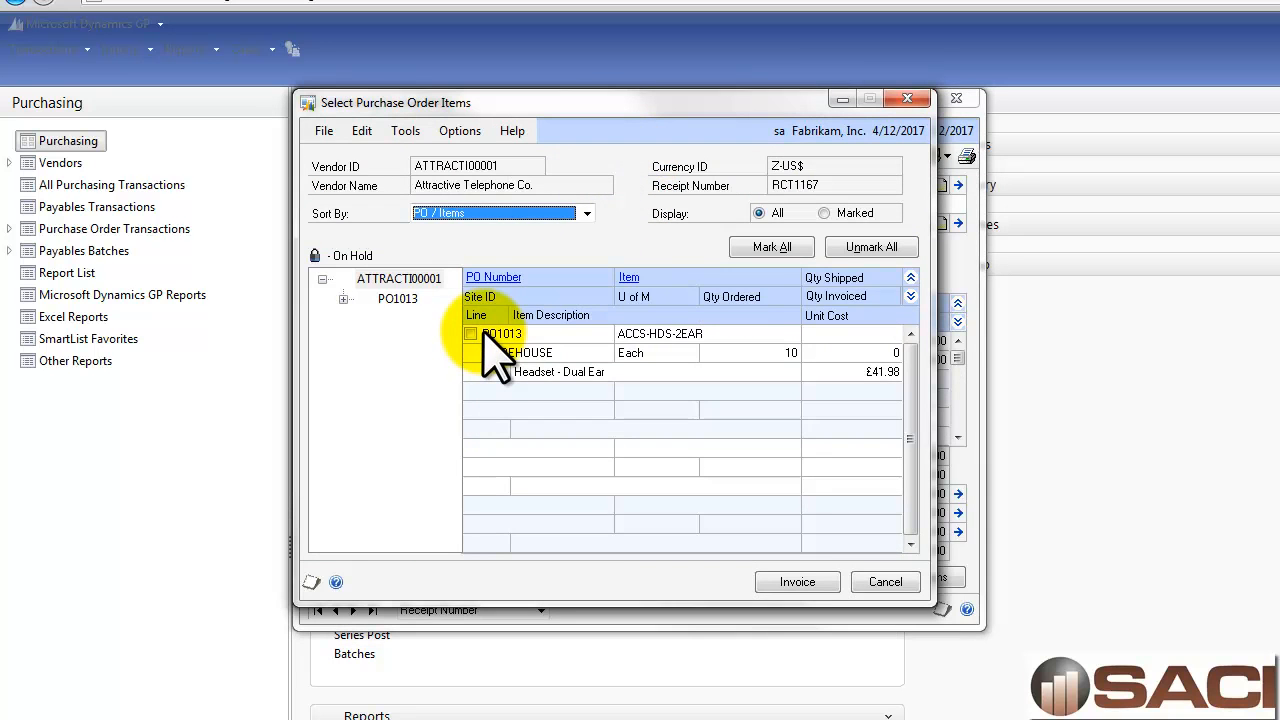
click(797, 581)
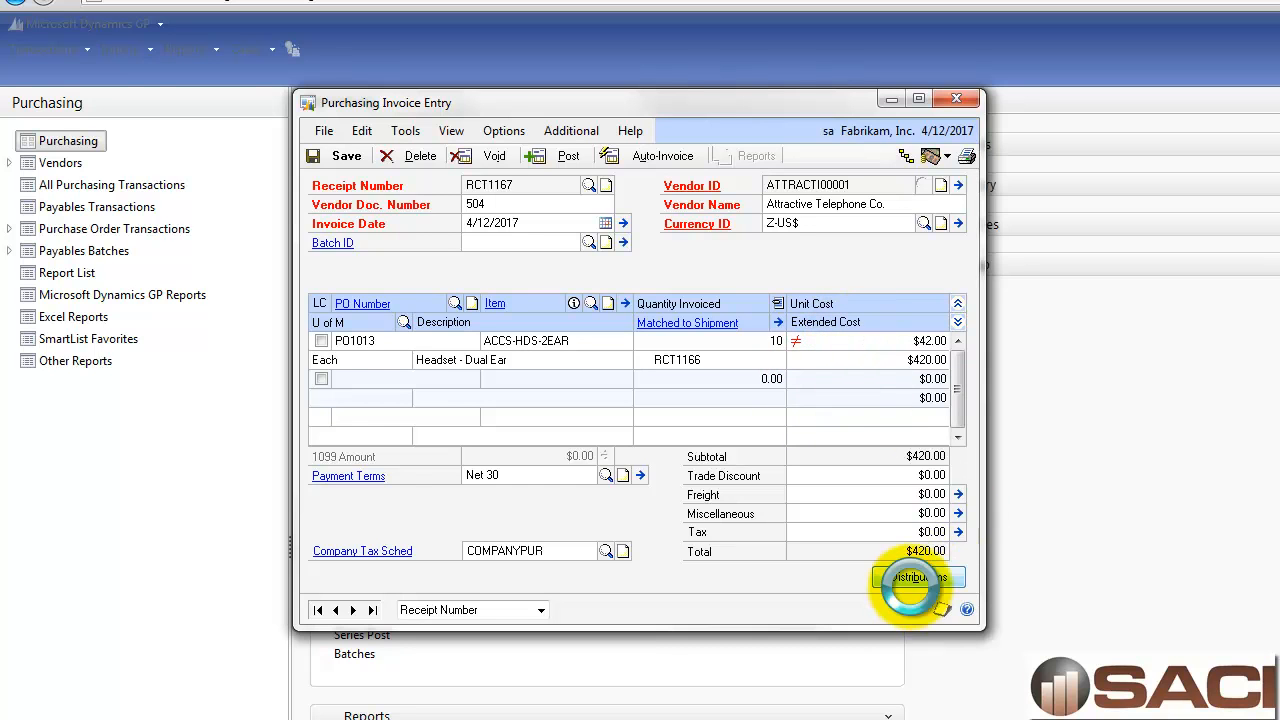
- Confirm the $42.00 headset cost and review distributions totalling $429.80 with a $9.80 credit
click(916, 577)
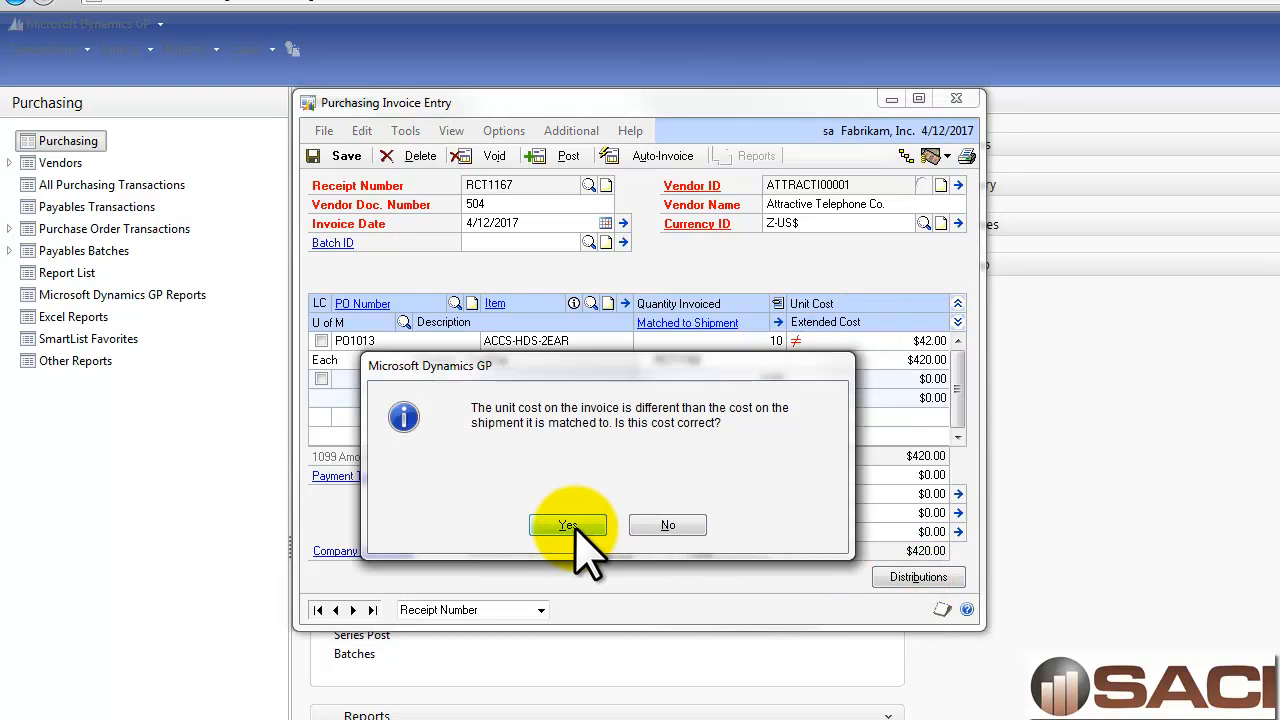
click(568, 525)
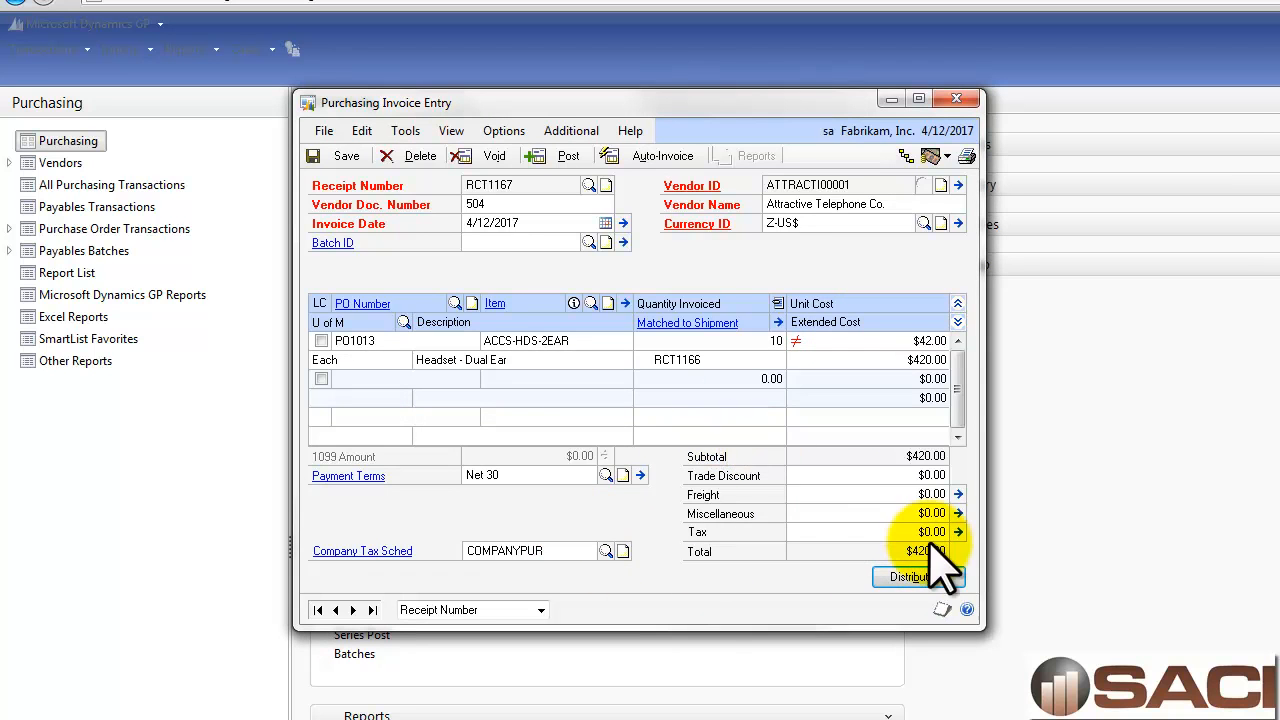
click(910, 577)
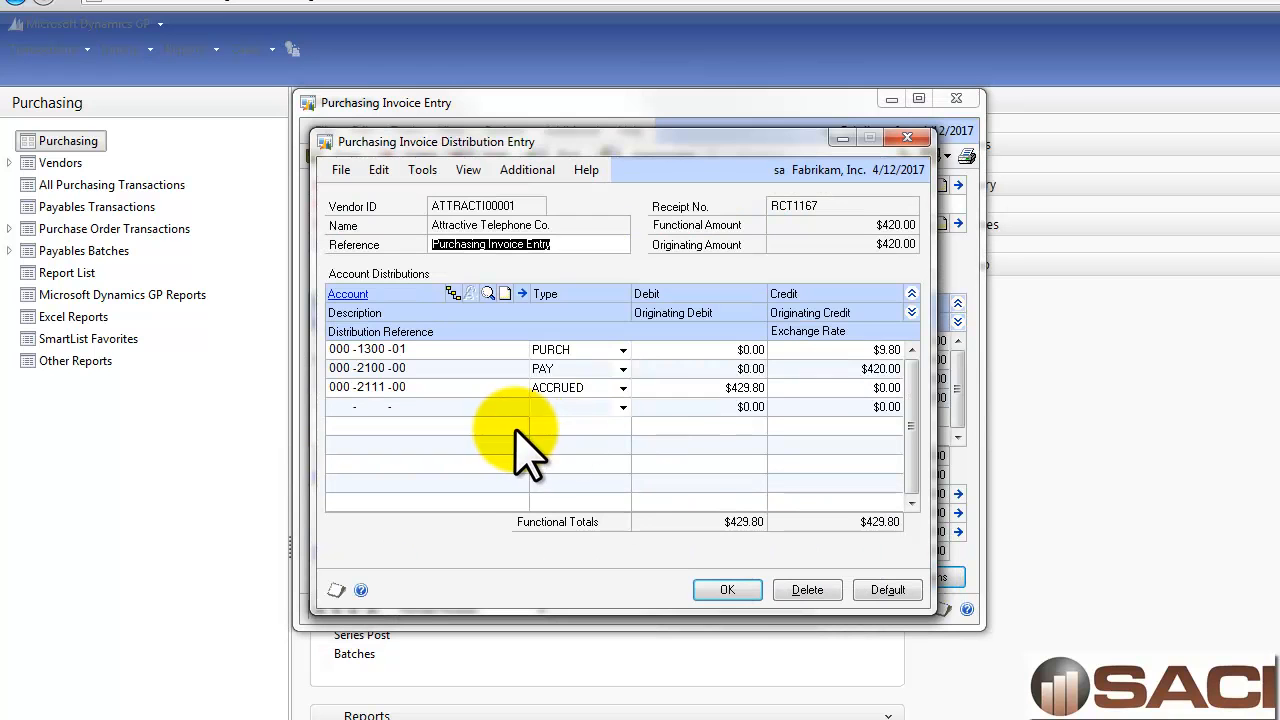
mouse_move(850, 350)
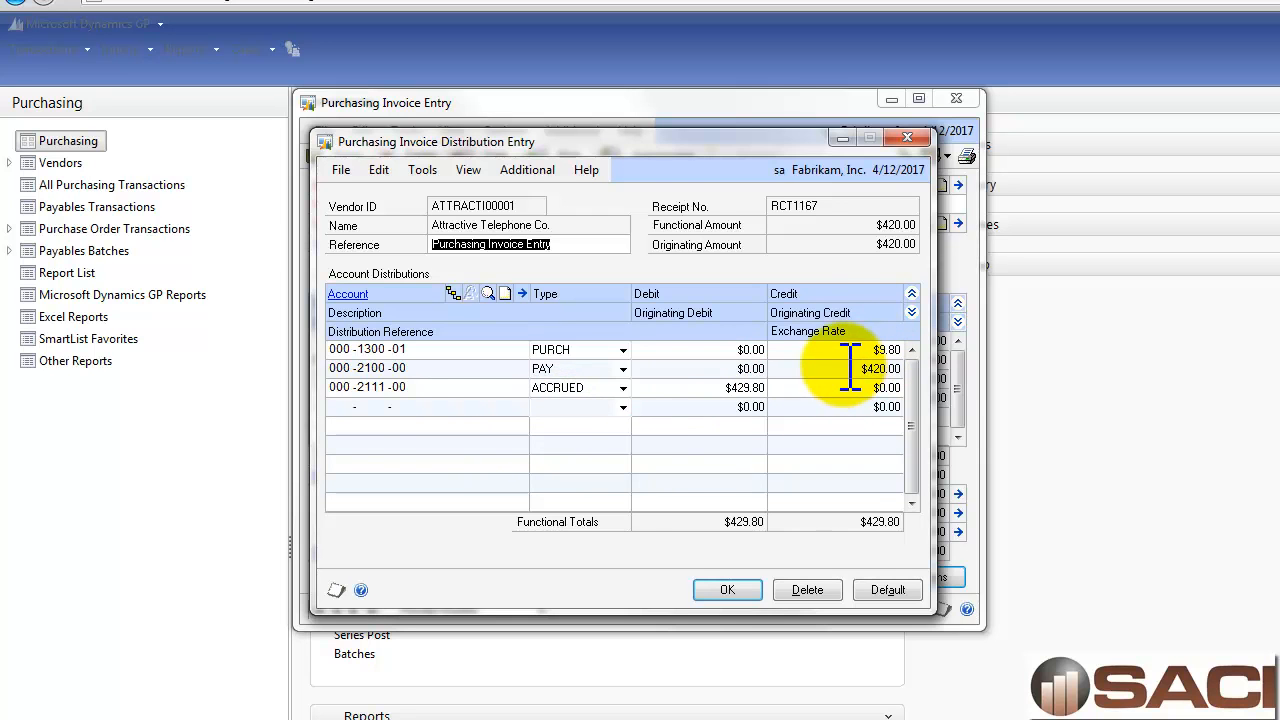
click(727, 589)
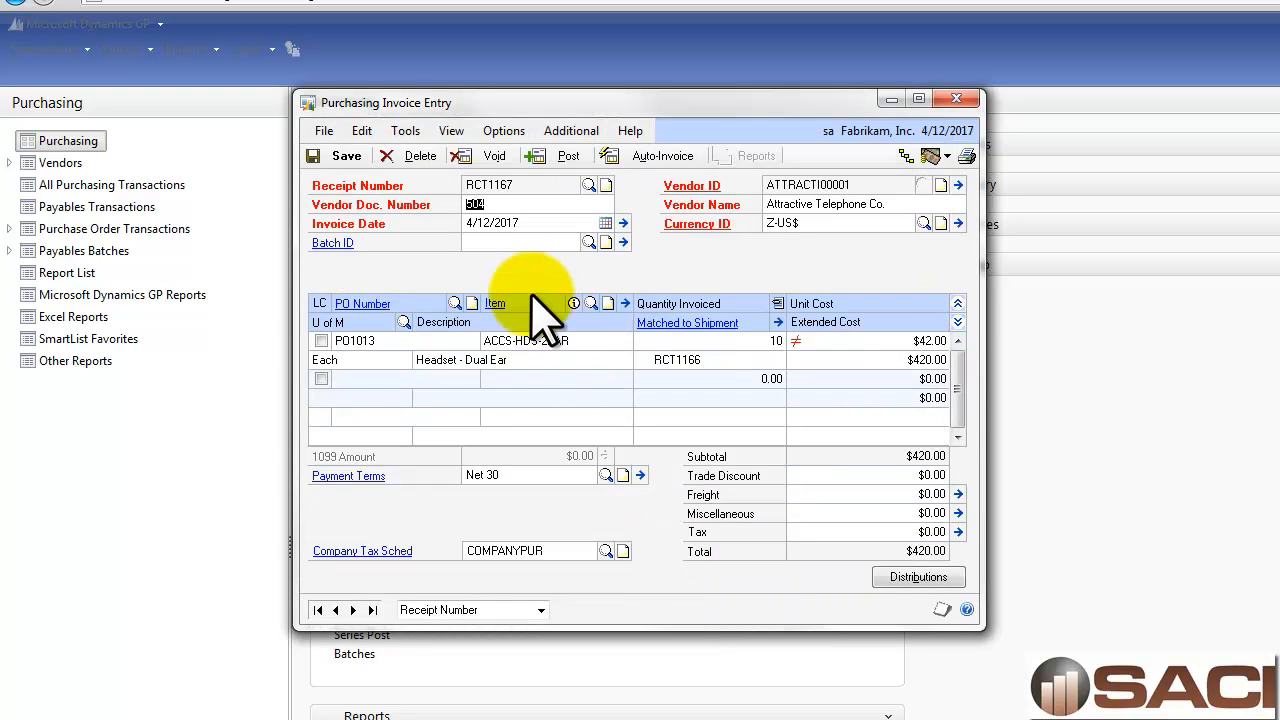